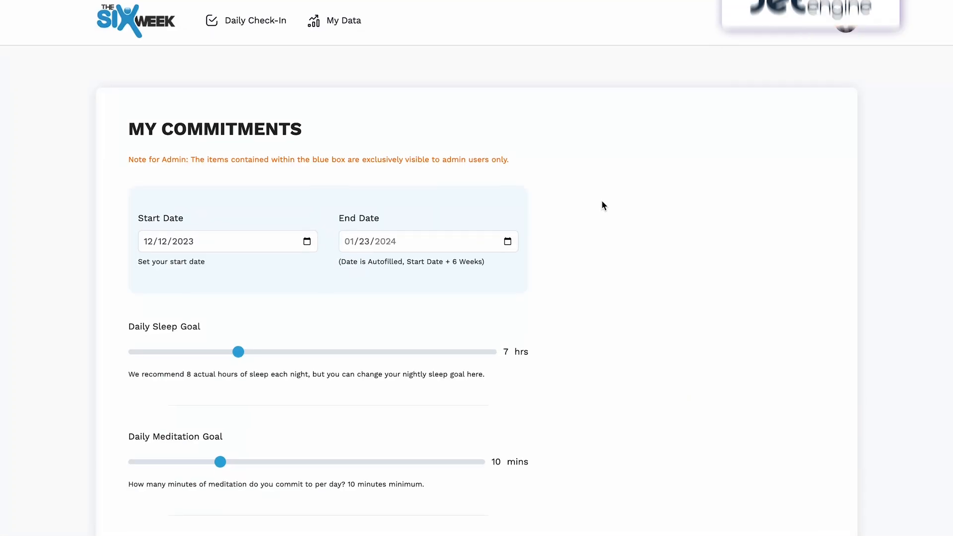
Scroll through the TheSixWeek page content, selecting one item partway down.
{"action": "scroll", "scroll_direction": "down", "scroll_amount": 3}
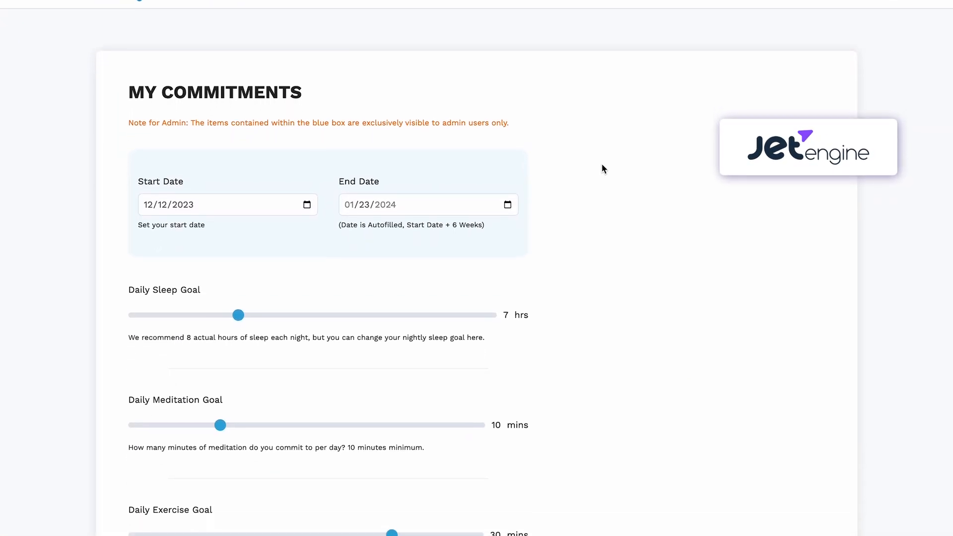
{"action": "scroll", "scroll_direction": "down", "scroll_amount": 3}
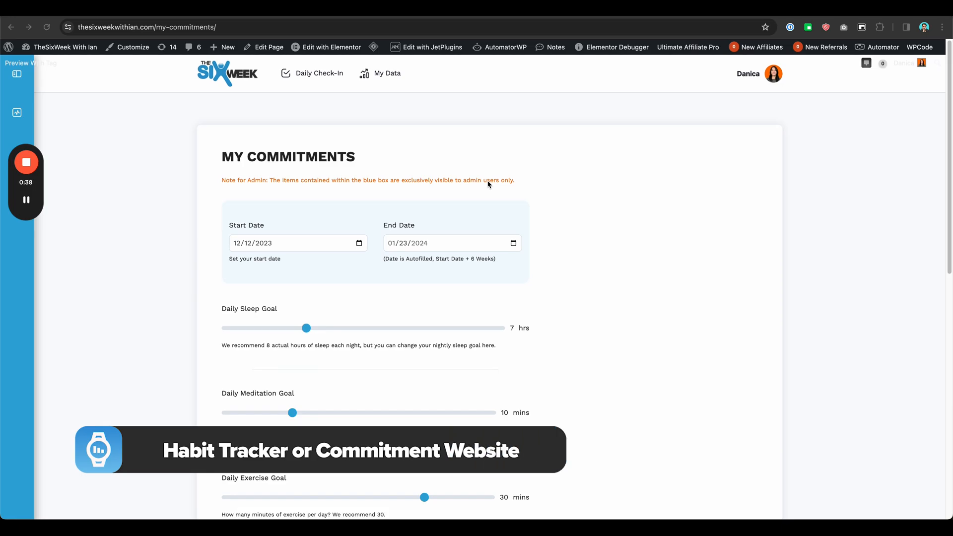
{"action": "scroll", "scroll_direction": "down", "scroll_amount": 3}
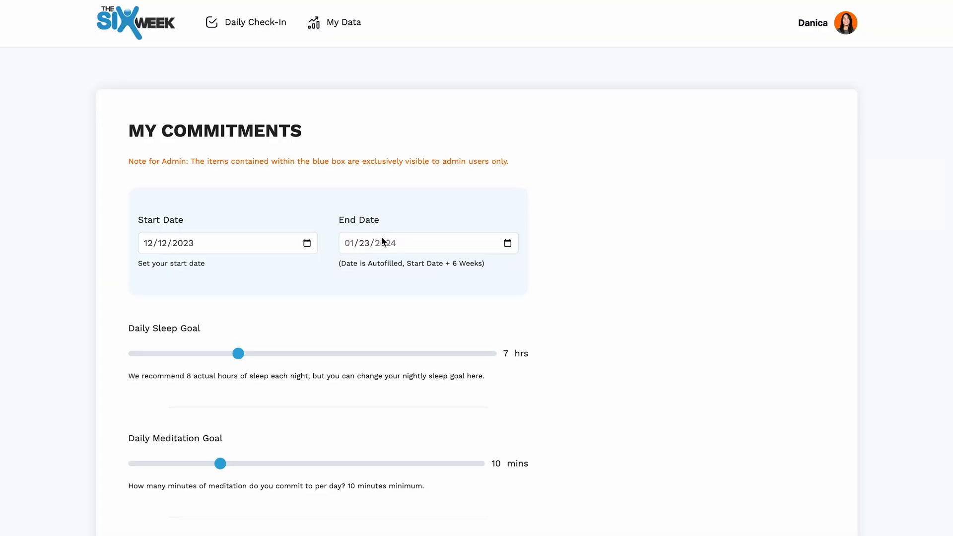
{"action": "left_click", "coordinate": [427, 243]}
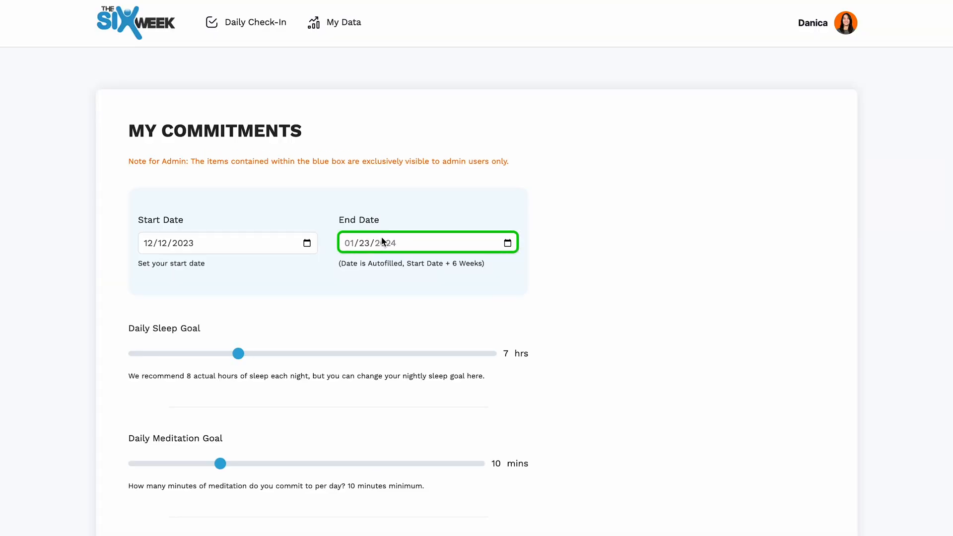
{"action": "mouse_move", "coordinate": [400, 239]}
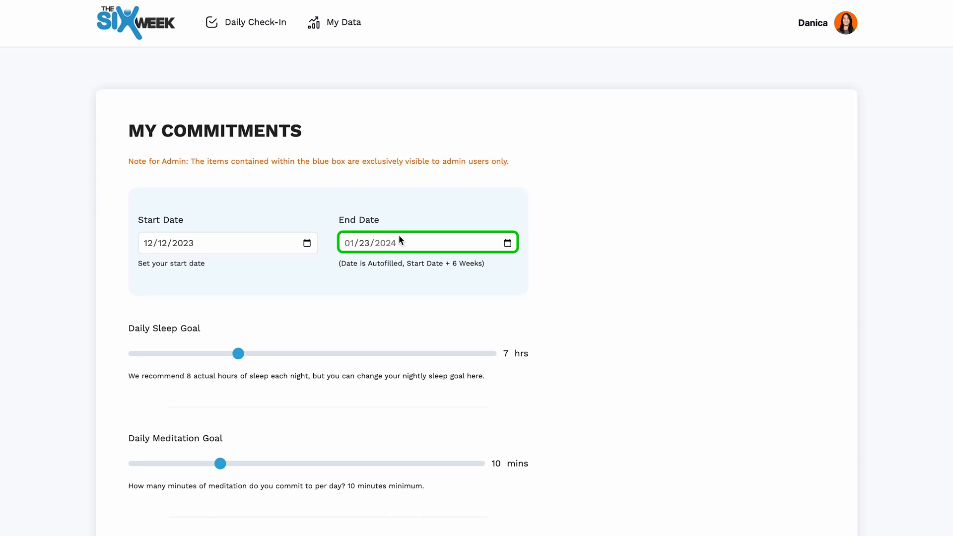
{"action": "mouse_move", "coordinate": [299, 240]}
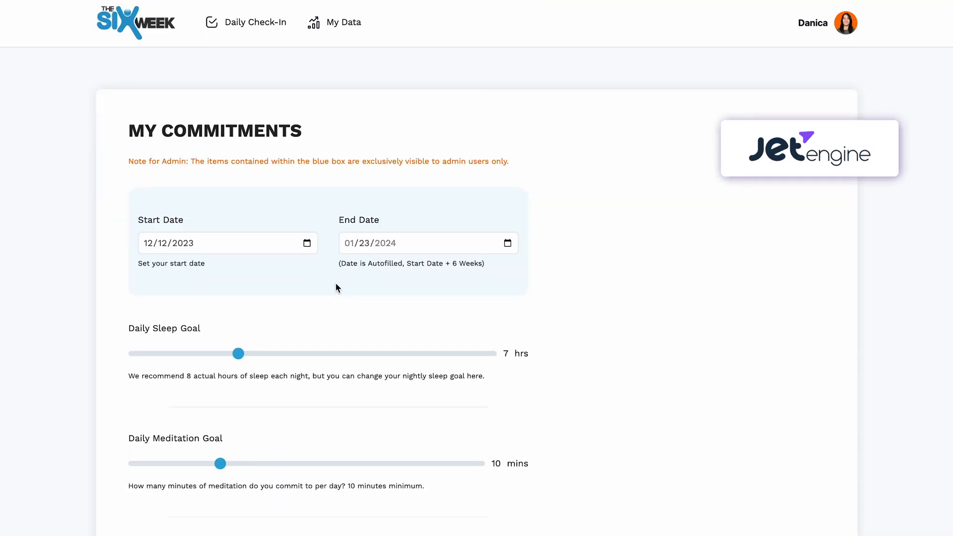
{"action": "scroll", "scroll_direction": "down", "scroll_amount": 3}
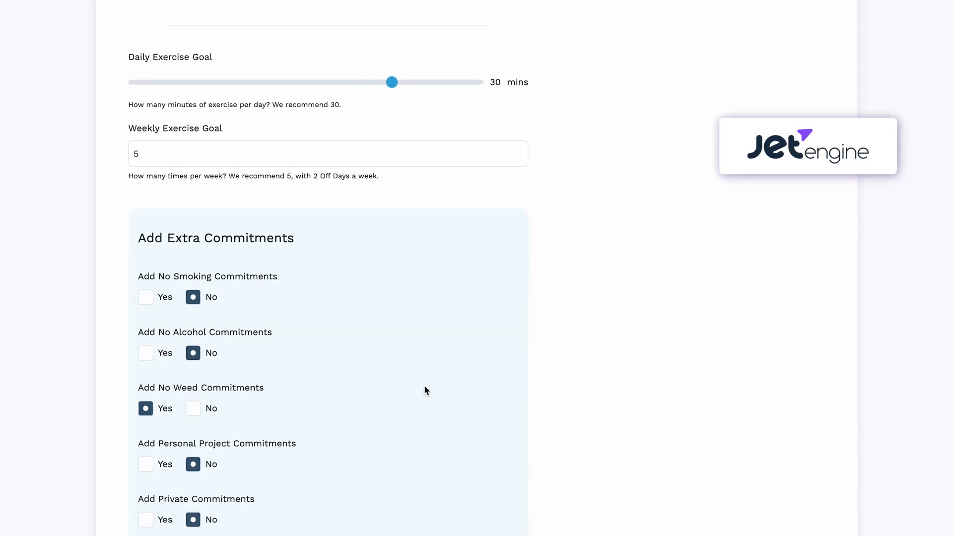
{"action": "scroll", "scroll_direction": "up", "scroll_amount": 3}
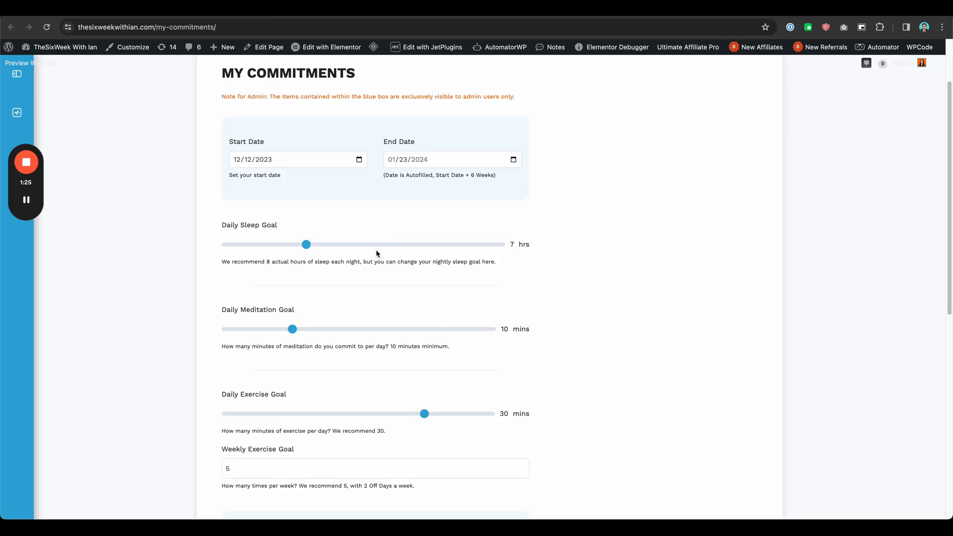
{"action": "scroll", "scroll_direction": "down", "scroll_amount": 3}
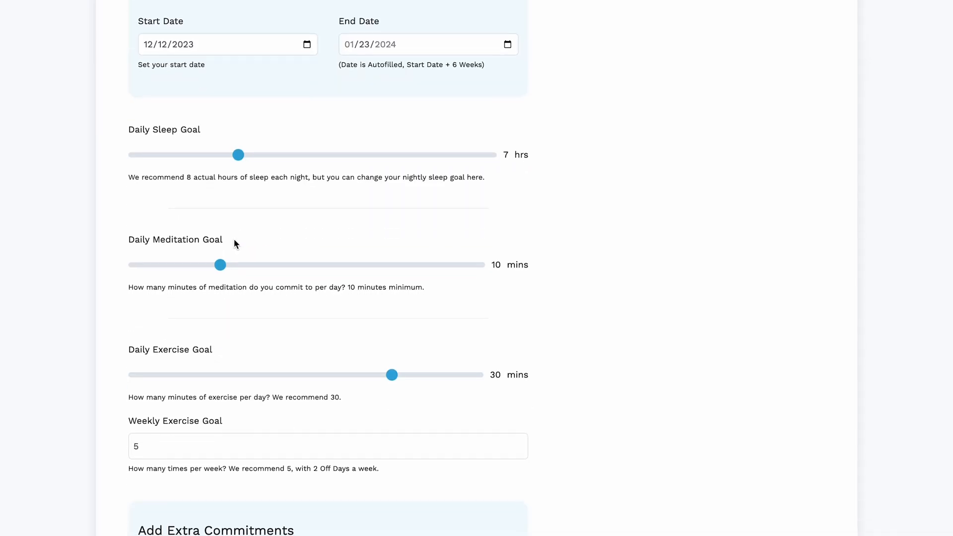
{"action": "scroll", "scroll_direction": "down", "scroll_amount": 3}
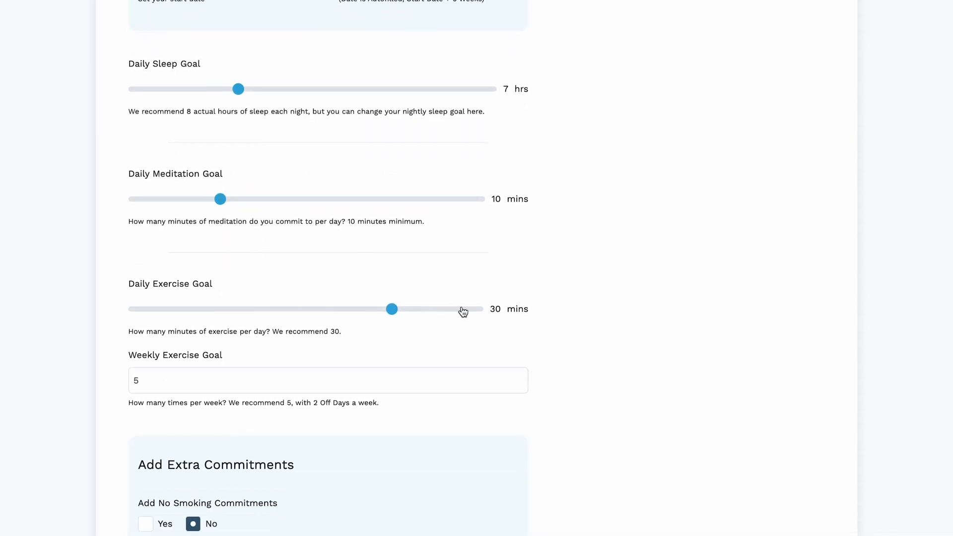
{"action": "scroll", "scroll_direction": "up", "scroll_amount": 3}
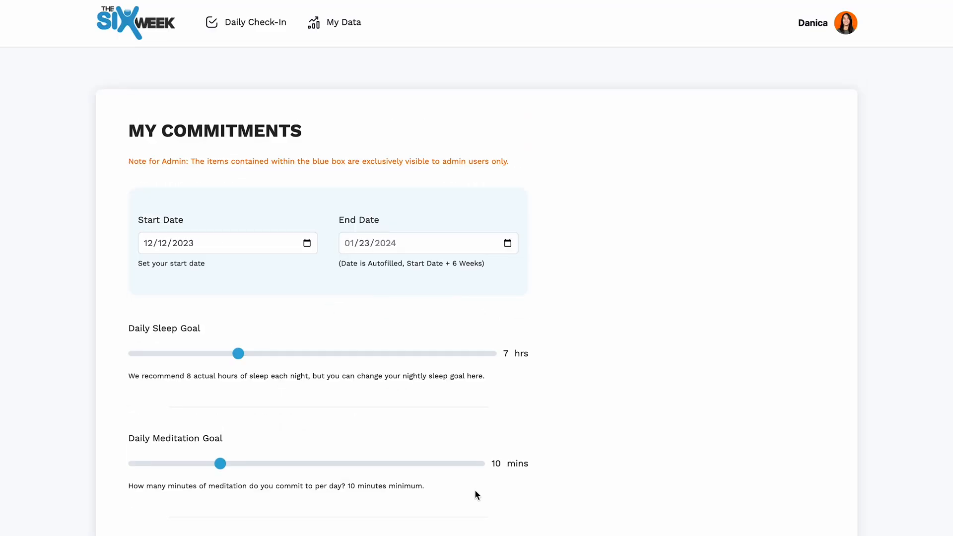
{"action": "scroll", "scroll_direction": "down", "scroll_amount": 3}
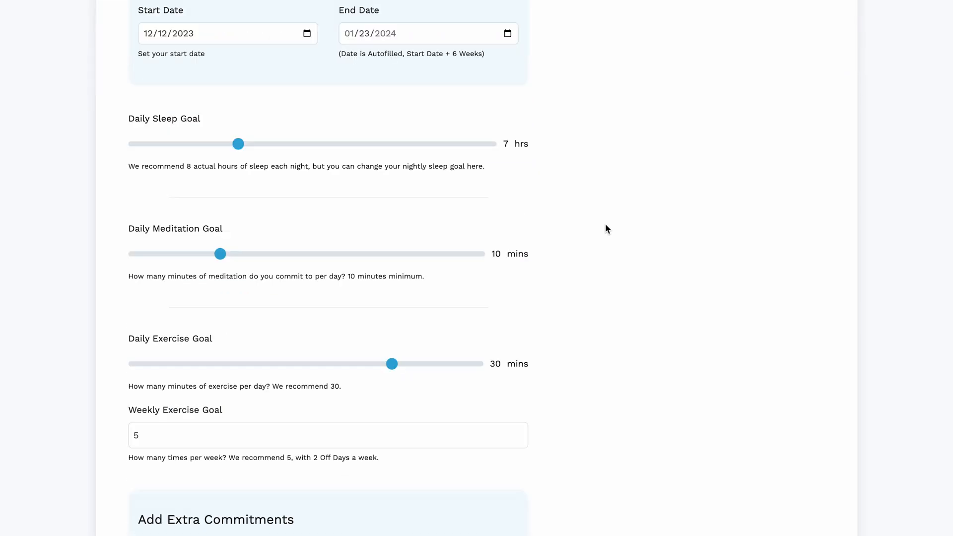
{"action": "scroll", "scroll_direction": "down", "scroll_amount": 3}
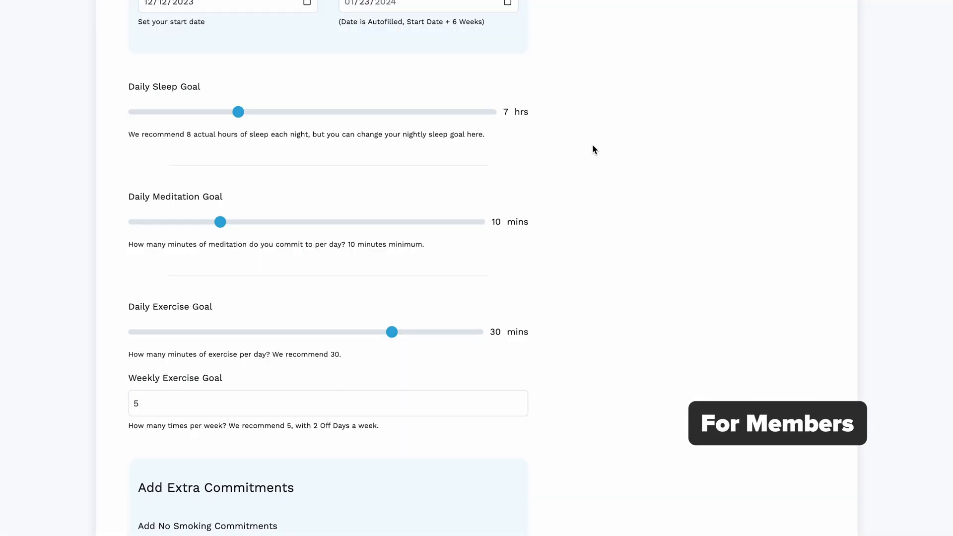
{"action": "mouse_move", "coordinate": [116, 252]}
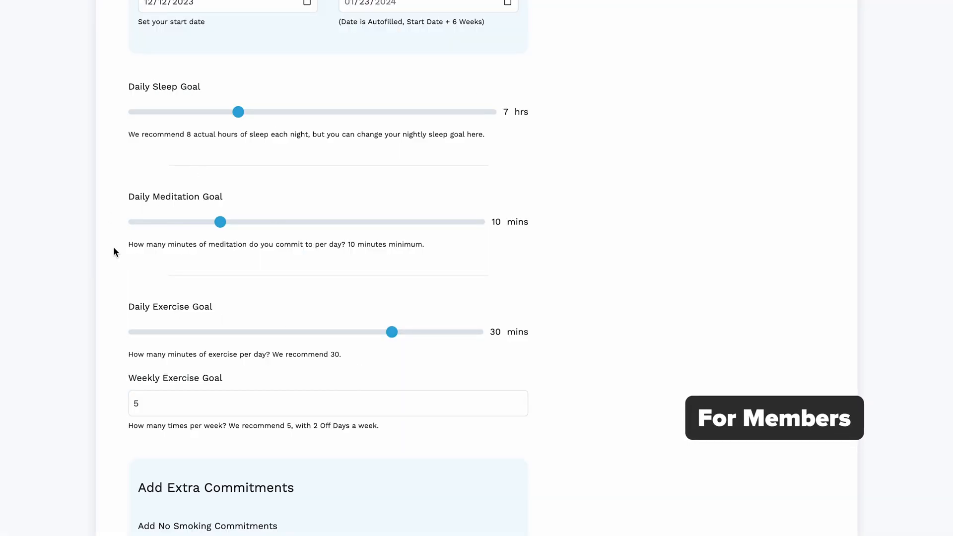
{"action": "scroll", "scroll_direction": "down", "scroll_amount": 3}
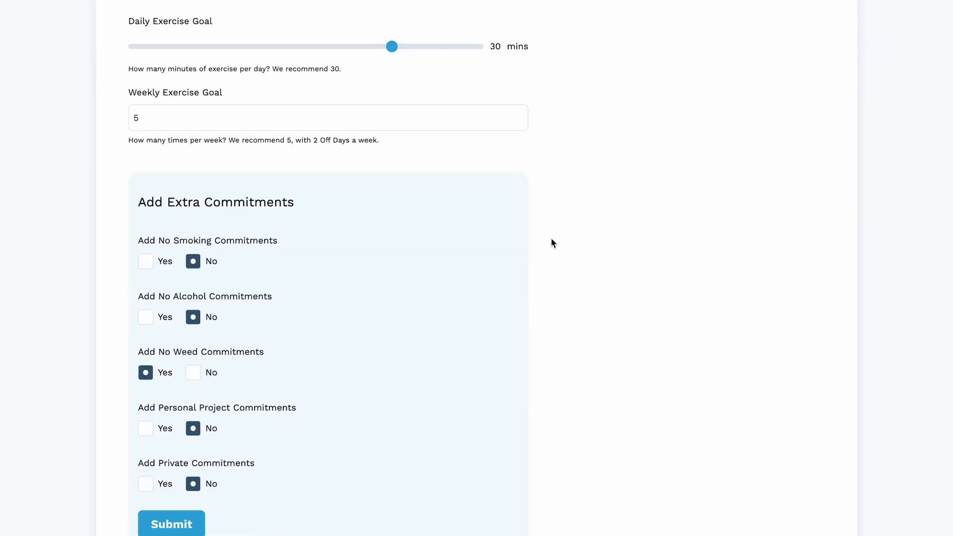
{"action": "scroll", "scroll_direction": "up", "scroll_amount": 3}
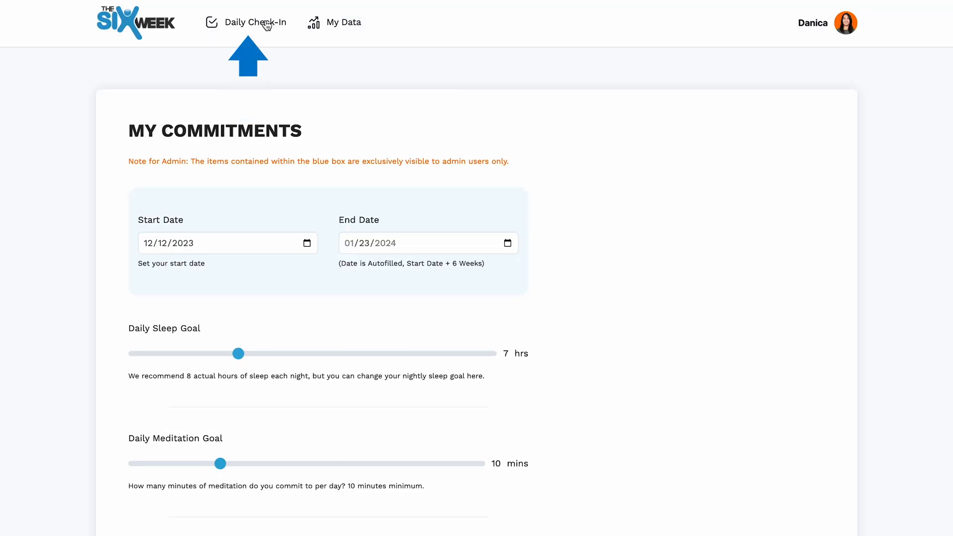
Open the January 3, 2024 Daily Check-In, set sleep to 5.5 hours, and review its sections.
{"action": "left_click", "coordinate": [256, 22]}
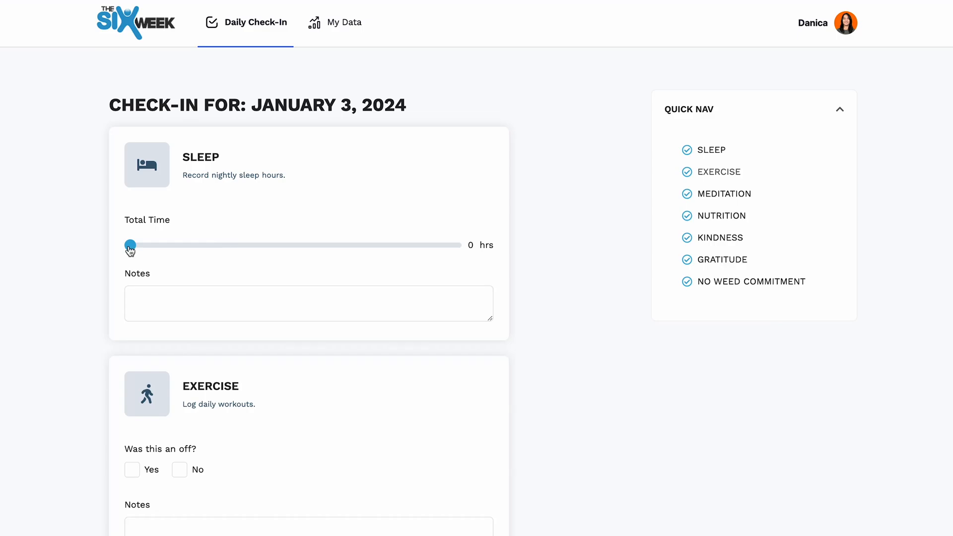
{"action": "scroll", "scroll_direction": "down", "scroll_amount": 3}
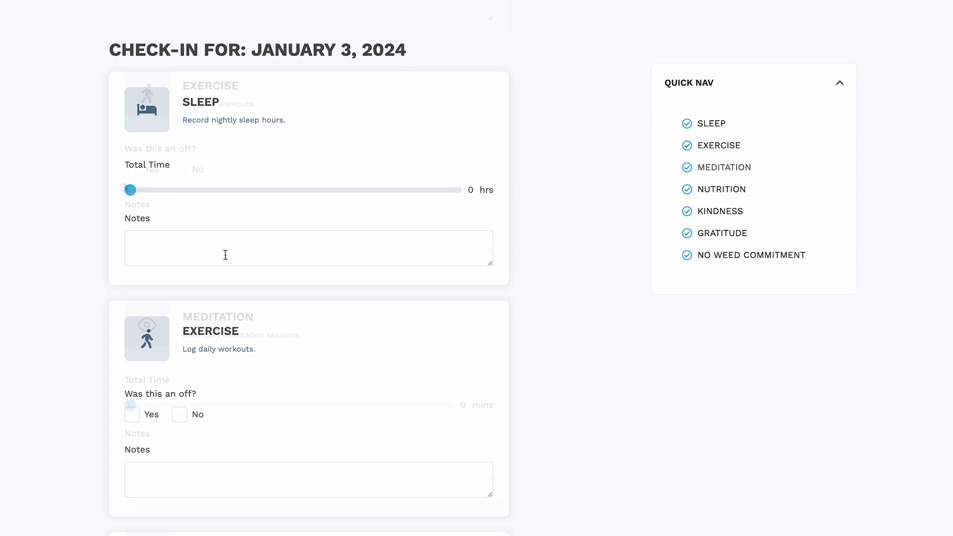
{"action": "scroll", "scroll_direction": "down", "scroll_amount": 3}
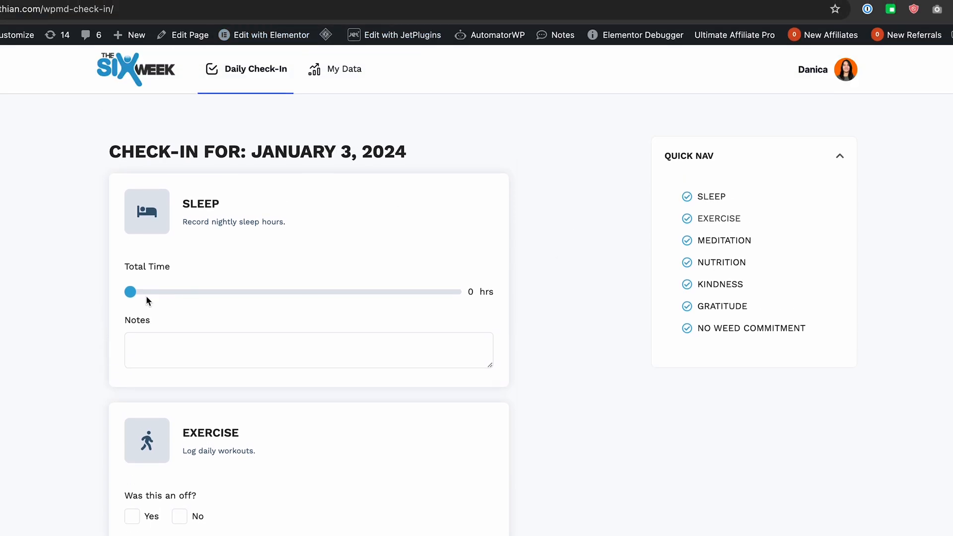
{"action": "left_click_drag", "start_coordinate": [130, 292], "coordinate": [203, 245]}
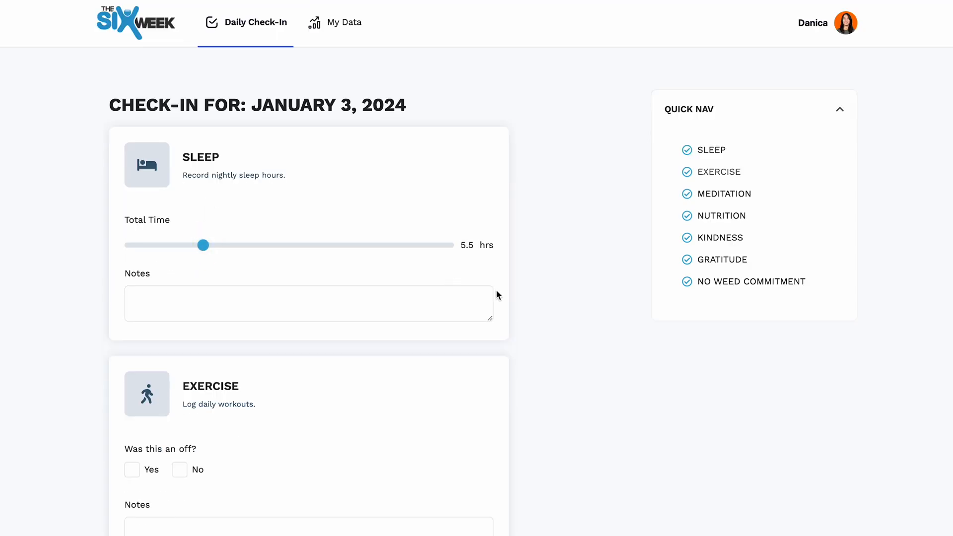
{"action": "scroll", "scroll_direction": "down", "scroll_amount": 3}
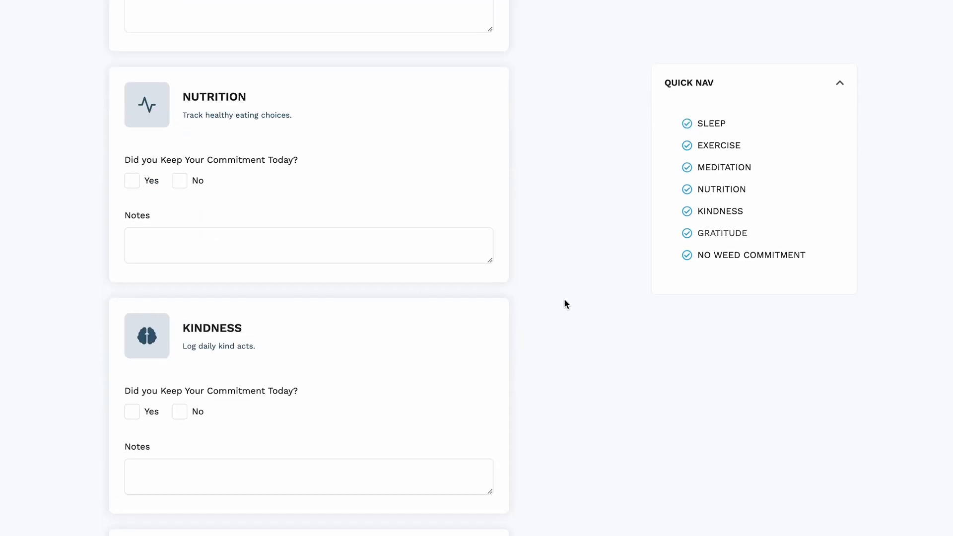
{"action": "scroll", "scroll_direction": "down", "scroll_amount": 3}
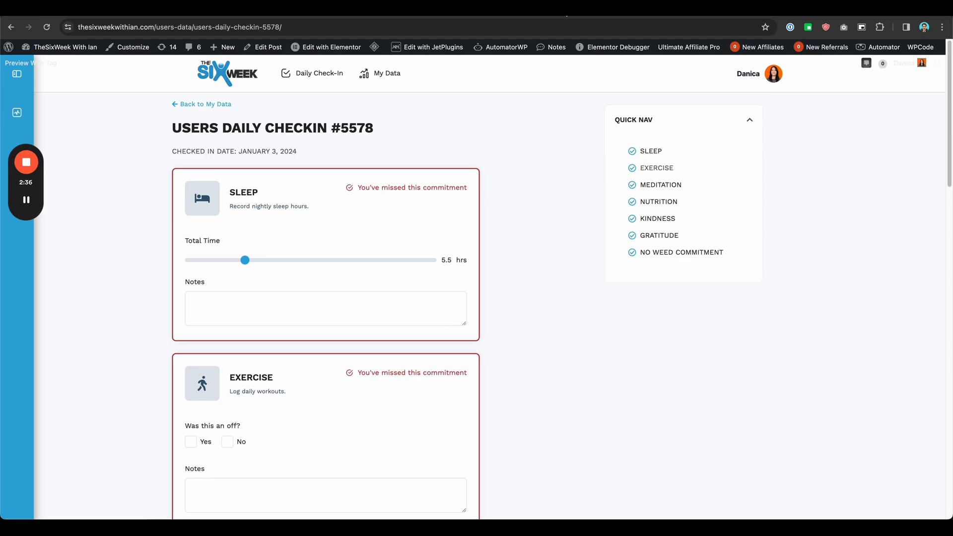
{"action": "left_click", "coordinate": [319, 73]}
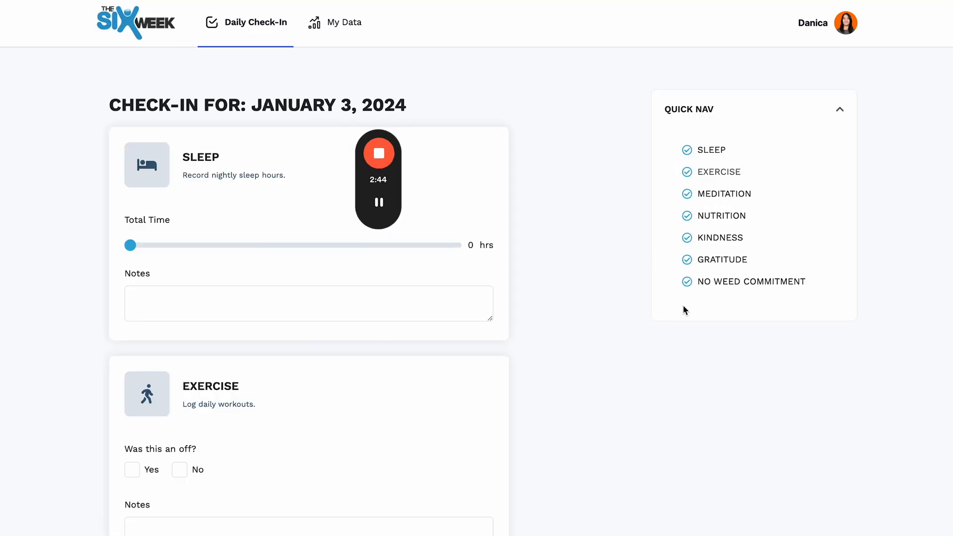
Scroll down the check-in page toward its form content.
{"action": "scroll", "scroll_direction": "down", "scroll_amount": 3}
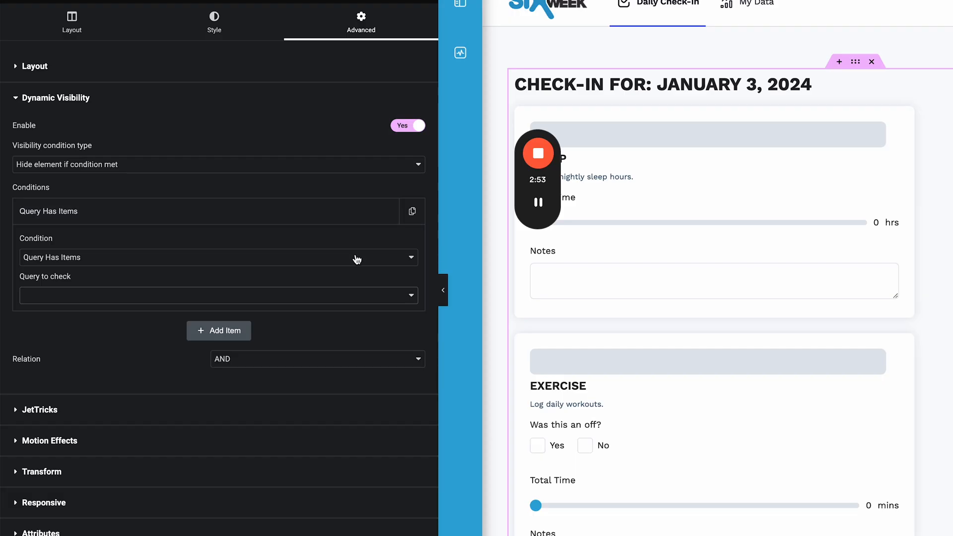
{"action": "mouse_move", "coordinate": [344, 307]}
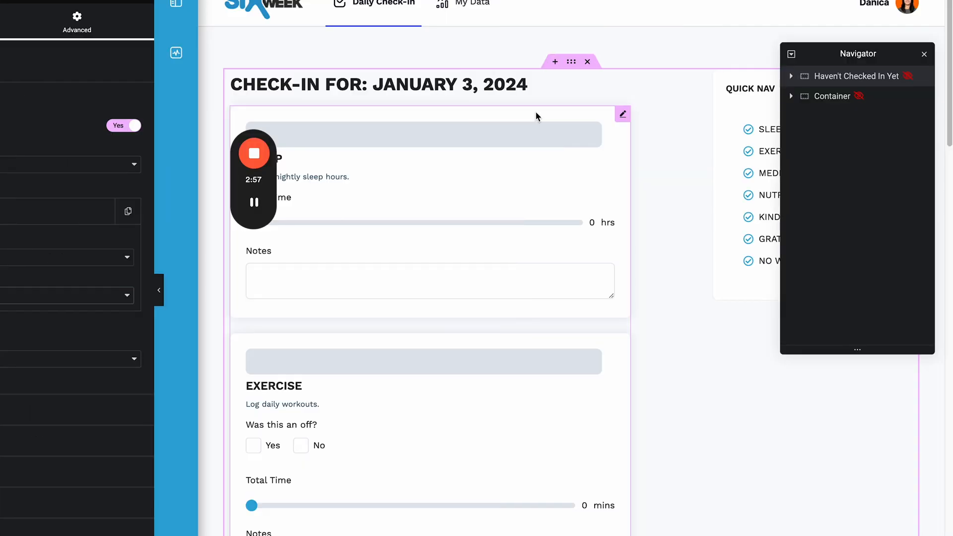
{"action": "scroll", "scroll_direction": "down", "scroll_amount": 3}
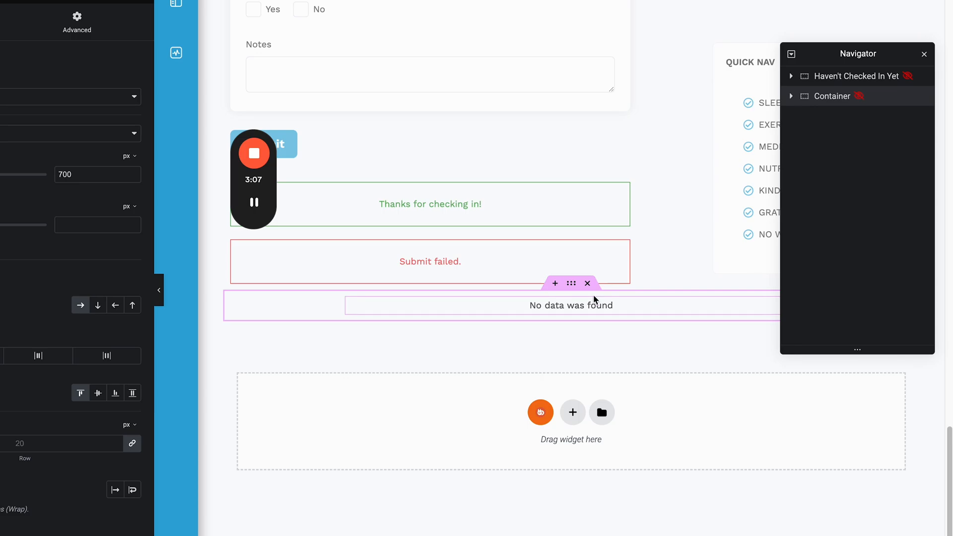
{"action": "mouse_move", "coordinate": [589, 313]}
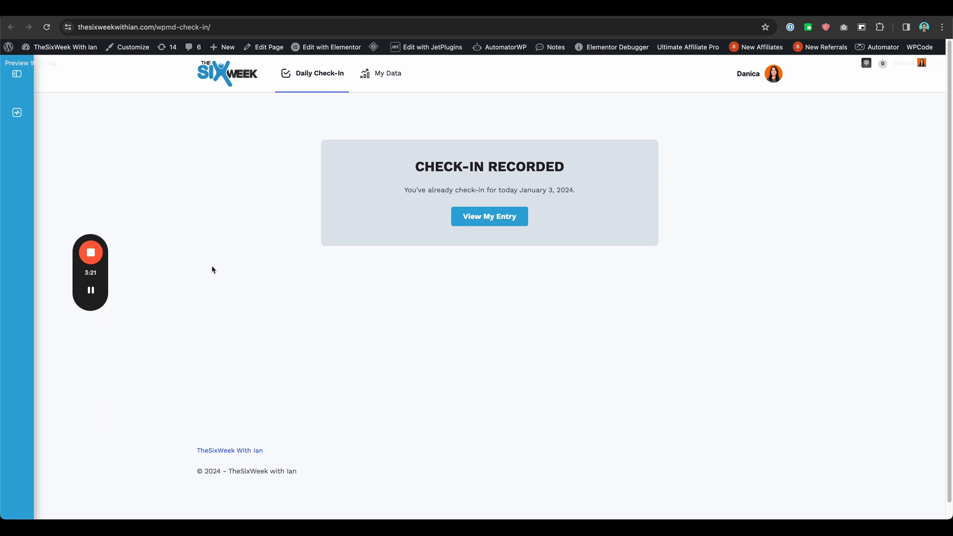
{"action": "mouse_move", "coordinate": [401, 152]}
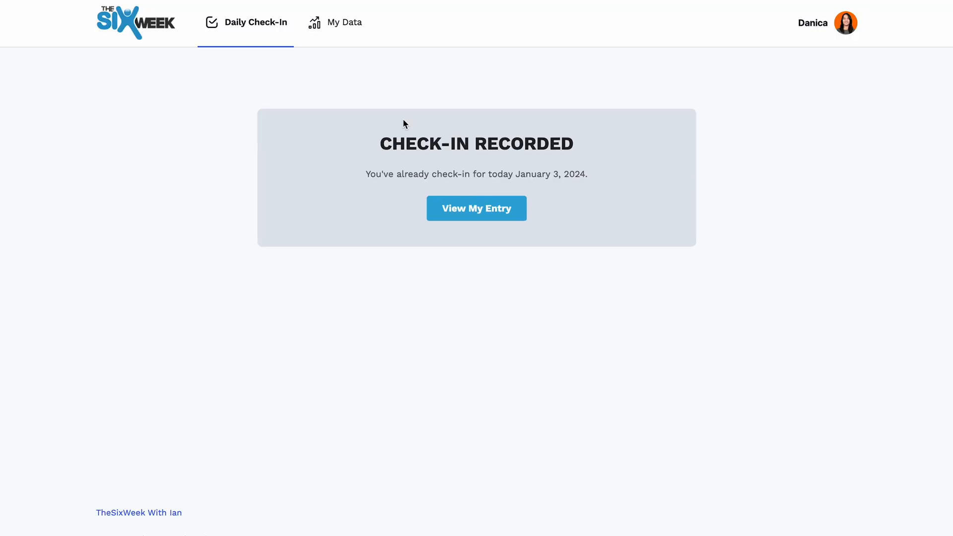
{"action": "mouse_move", "coordinate": [443, 135]}
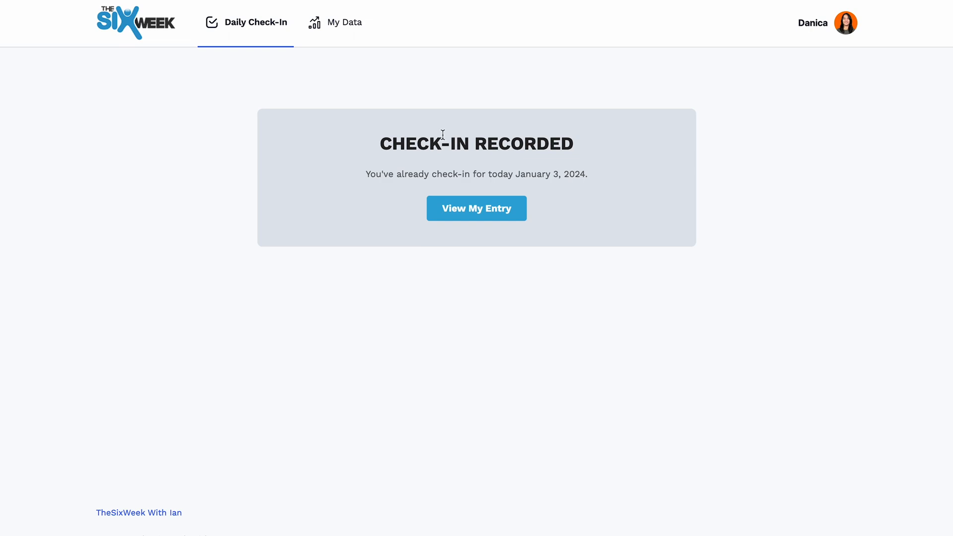
{"action": "mouse_move", "coordinate": [484, 213]}
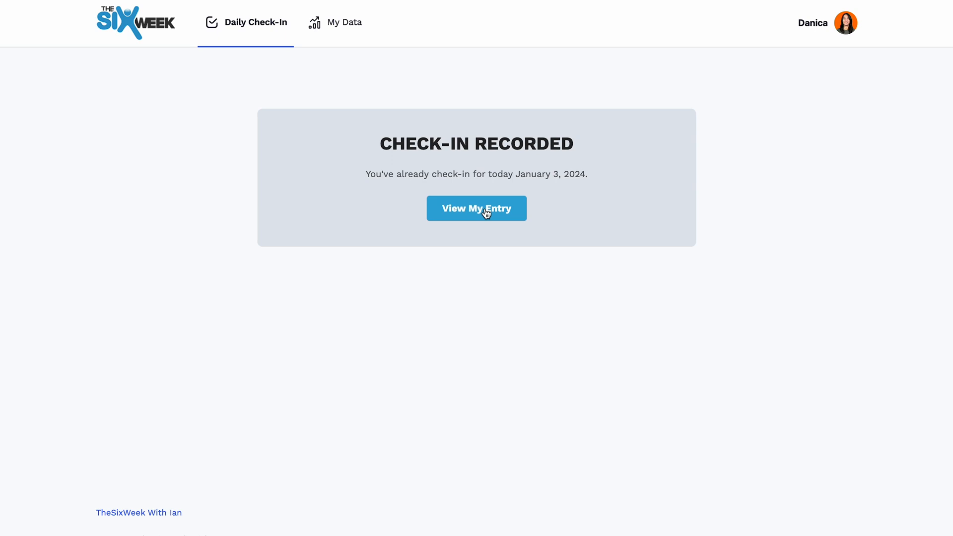
View check-in entry #5578 and scroll through its sleep, exercise and other commitment sections.
{"action": "left_click", "coordinate": [477, 208]}
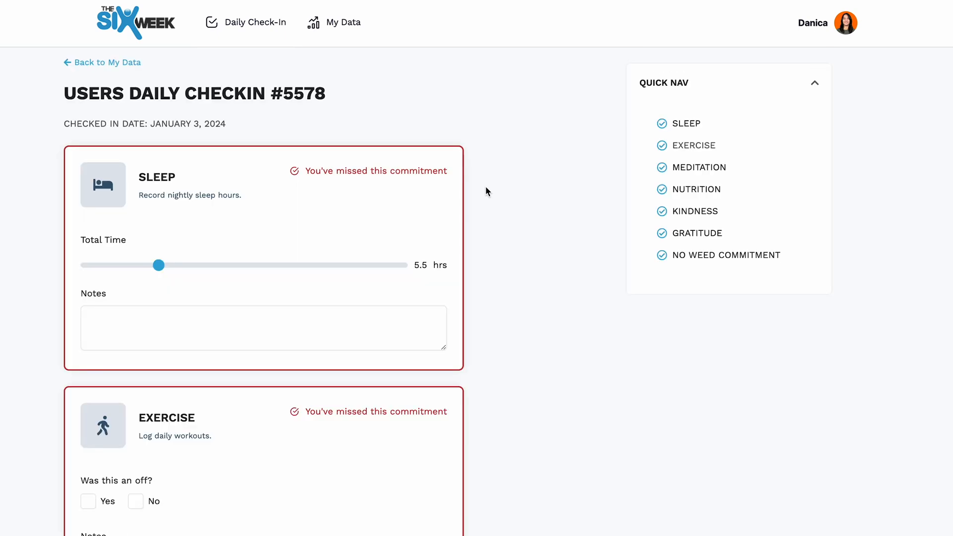
{"action": "scroll", "scroll_direction": "down", "scroll_amount": 3}
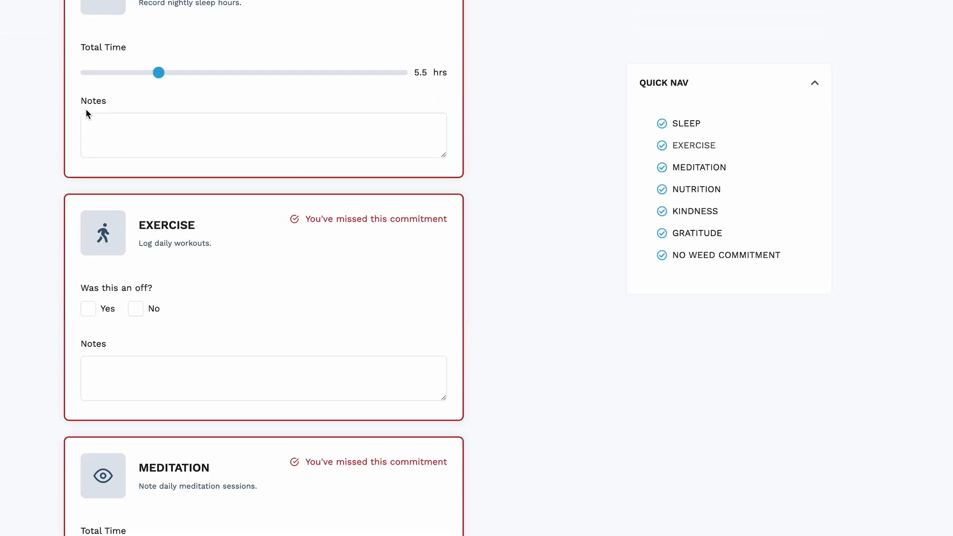
{"action": "scroll", "scroll_direction": "down", "scroll_amount": 3}
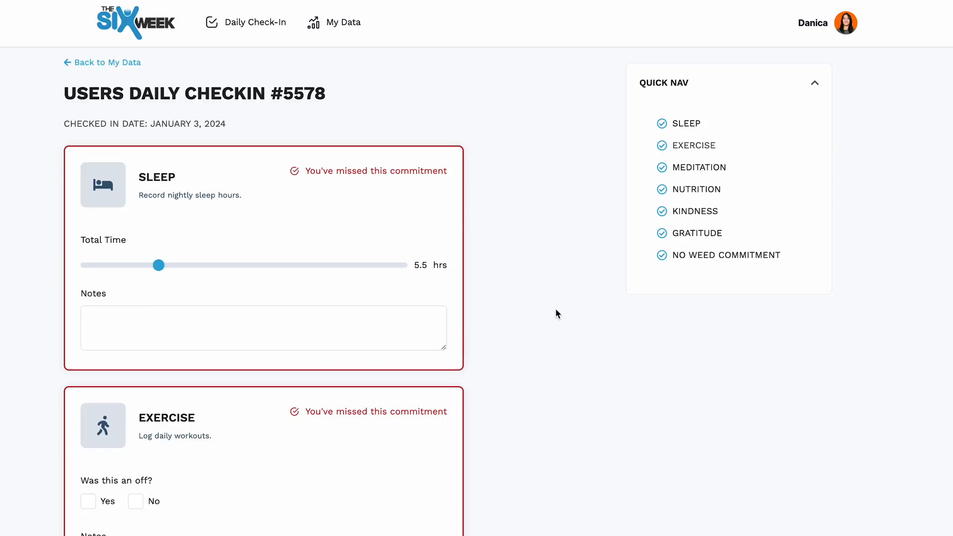
{"action": "mouse_move", "coordinate": [425, 175]}
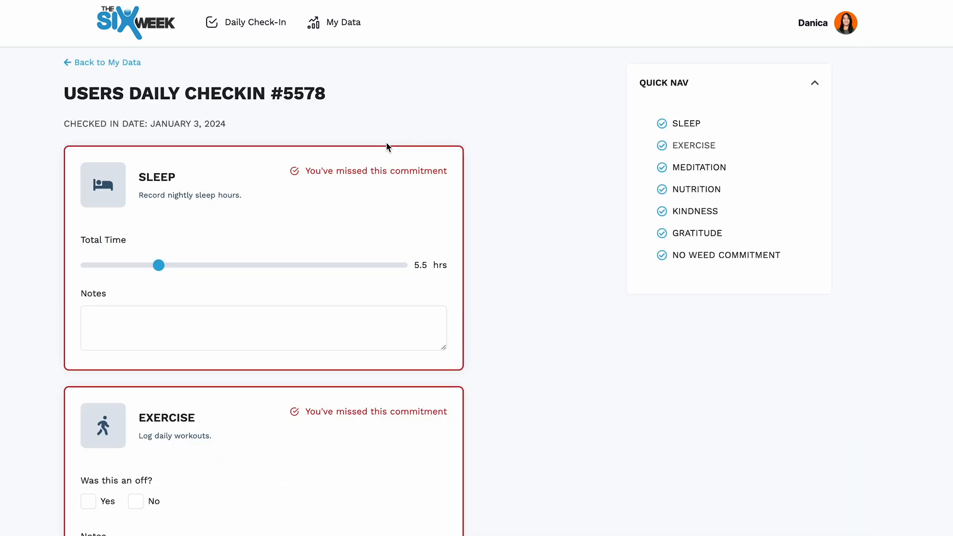
{"action": "mouse_move", "coordinate": [375, 212]}
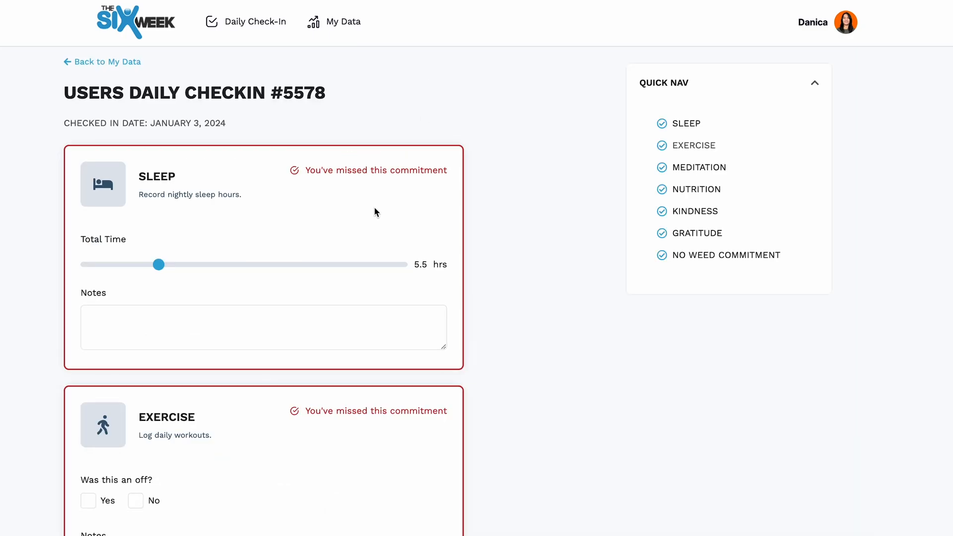
{"action": "scroll", "scroll_direction": "down", "scroll_amount": 3}
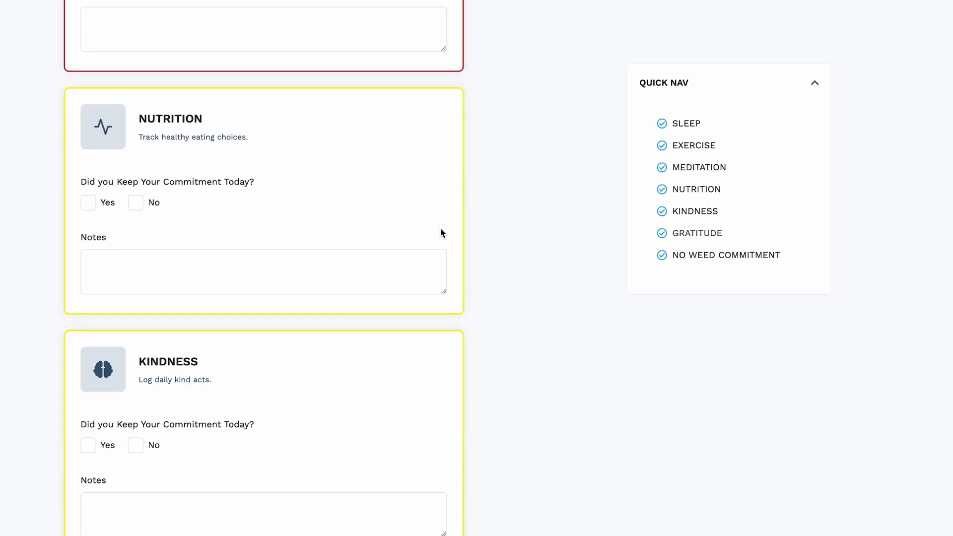
{"action": "scroll", "scroll_direction": "down", "scroll_amount": 3}
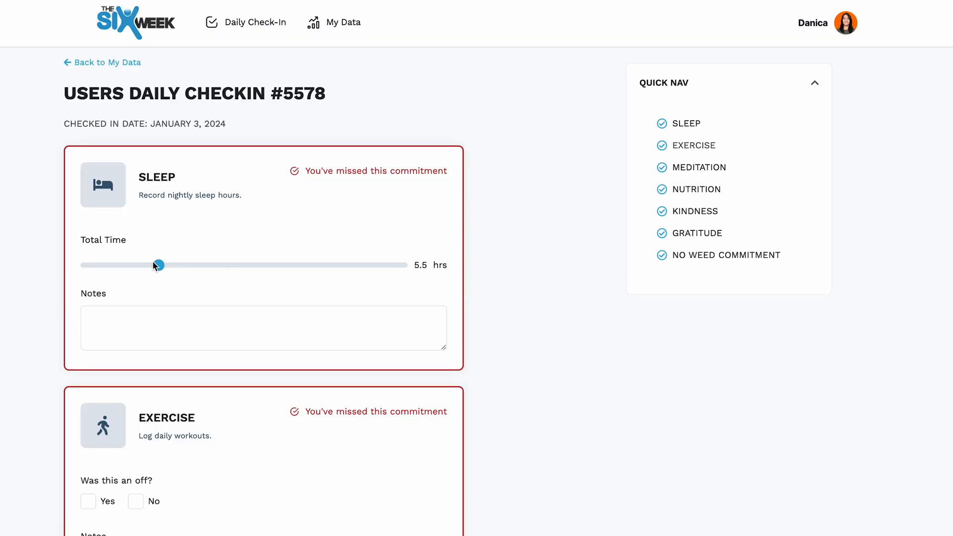
{"action": "scroll", "scroll_direction": "down", "scroll_amount": 3}
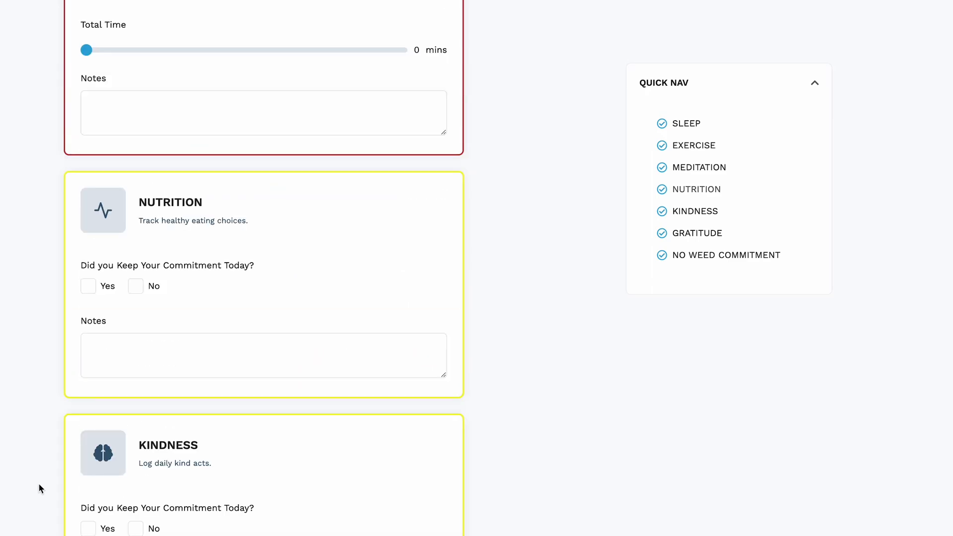
{"action": "scroll", "scroll_direction": "down", "scroll_amount": 3}
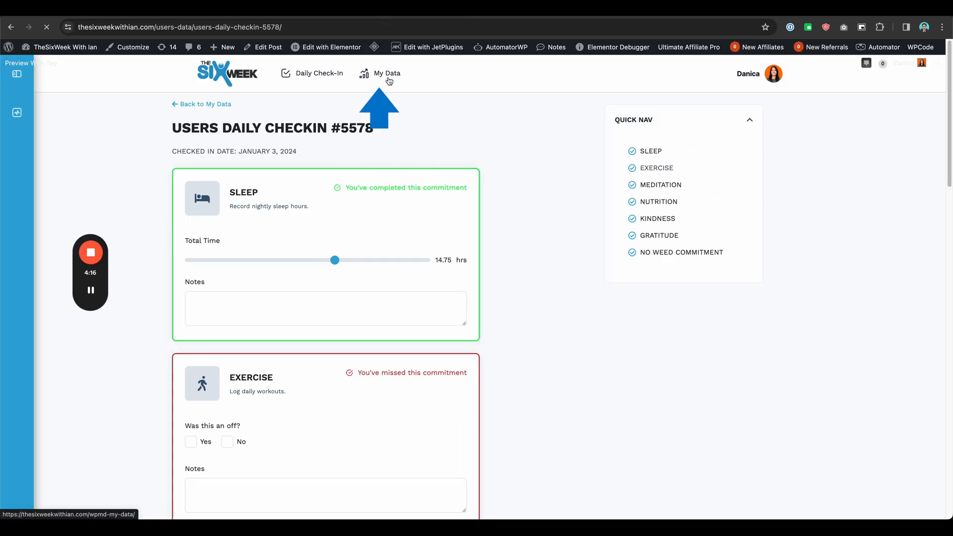
From My Data, add a missed check-in with past date December 30, 2023.
{"action": "left_click", "coordinate": [387, 73]}
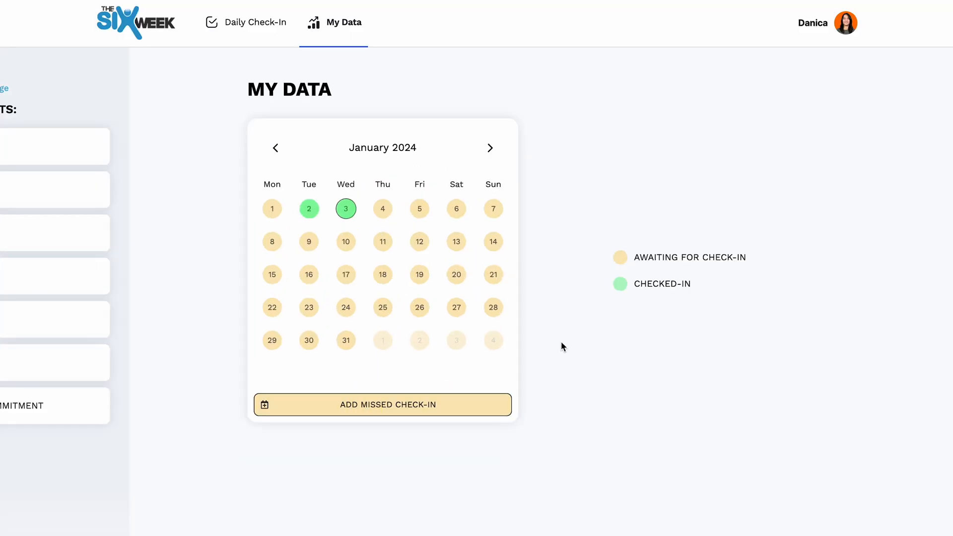
{"action": "left_click", "coordinate": [383, 405]}
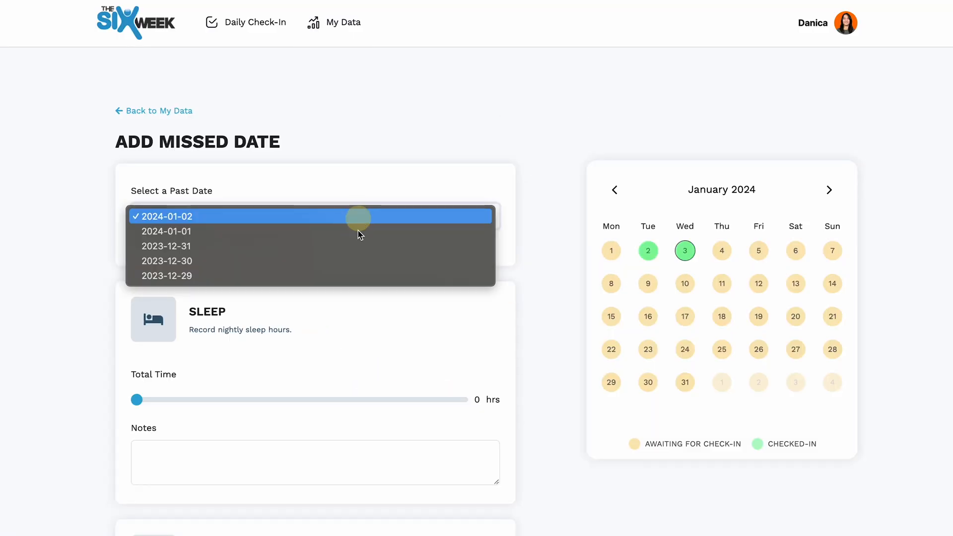
{"action": "left_click", "coordinate": [167, 261]}
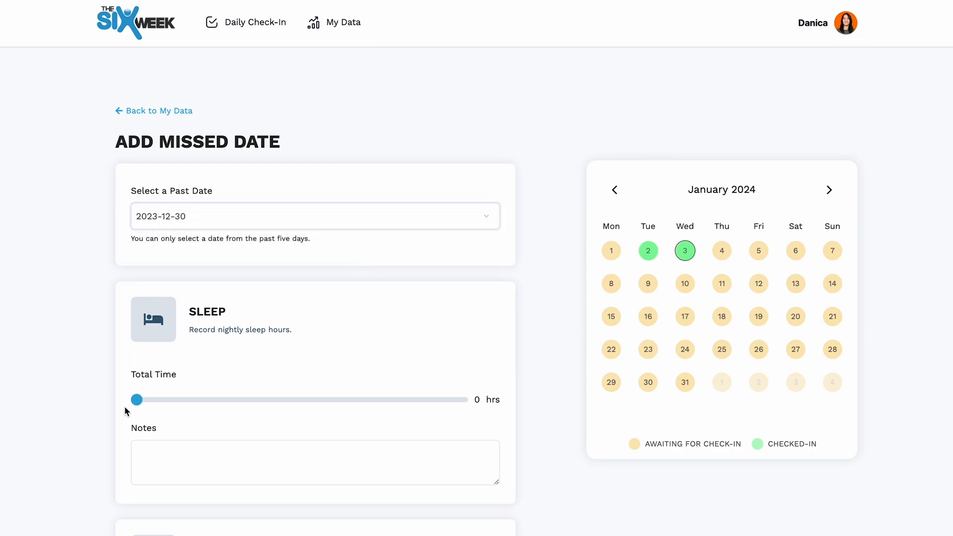
{"action": "scroll", "scroll_direction": "down", "scroll_amount": 3}
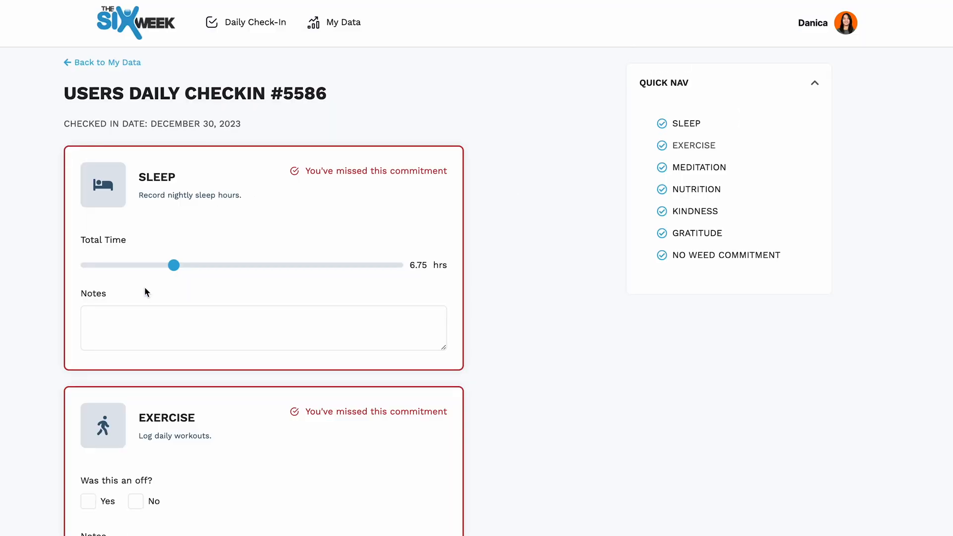
{"action": "mouse_move", "coordinate": [530, 103]}
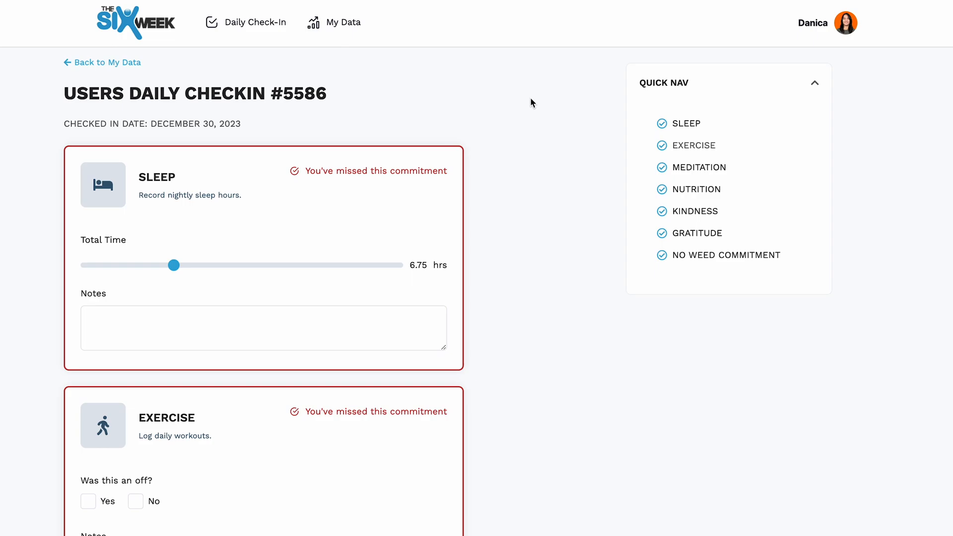
{"action": "mouse_move", "coordinate": [545, 117]}
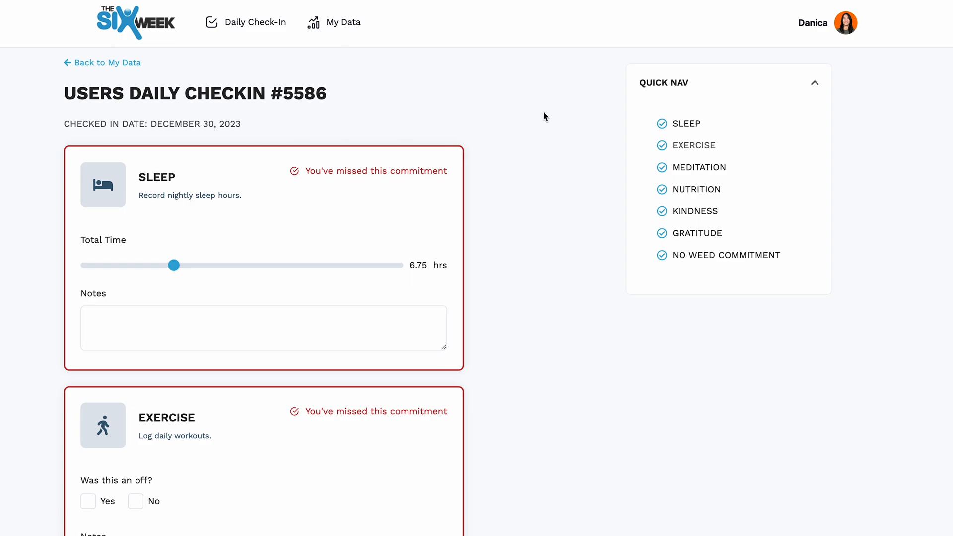
{"action": "mouse_move", "coordinate": [692, 168]}
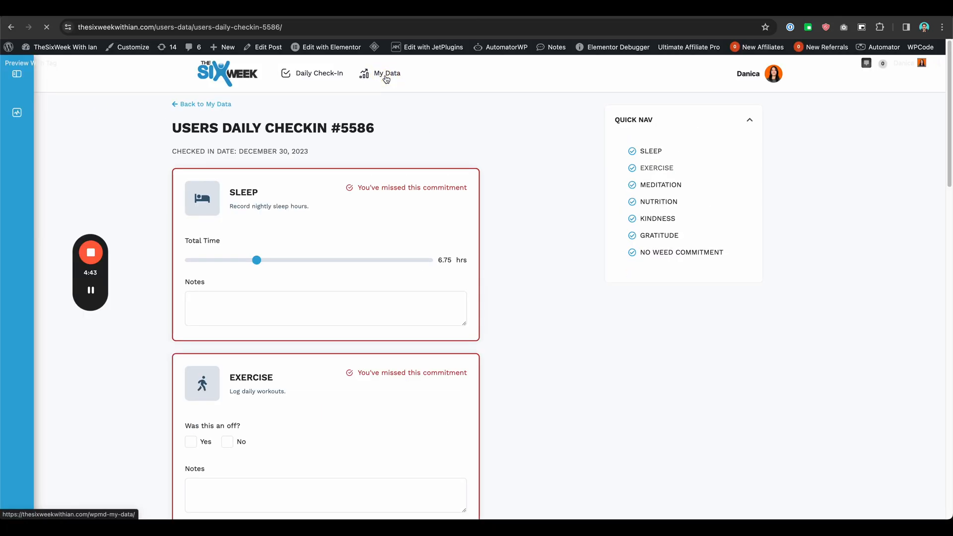
Return to the My Data calendar for January 2024.
{"action": "left_click", "coordinate": [386, 73]}
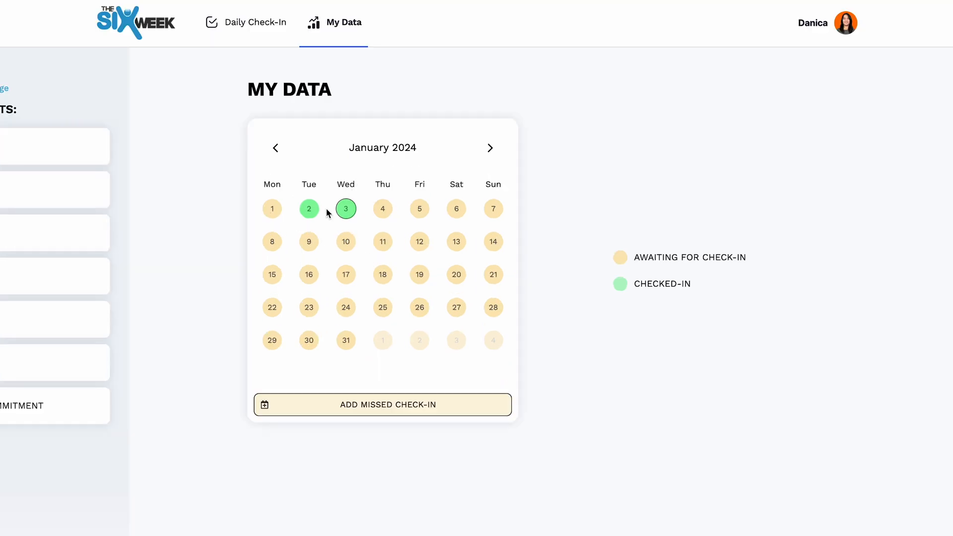
{"action": "mouse_move", "coordinate": [433, 210]}
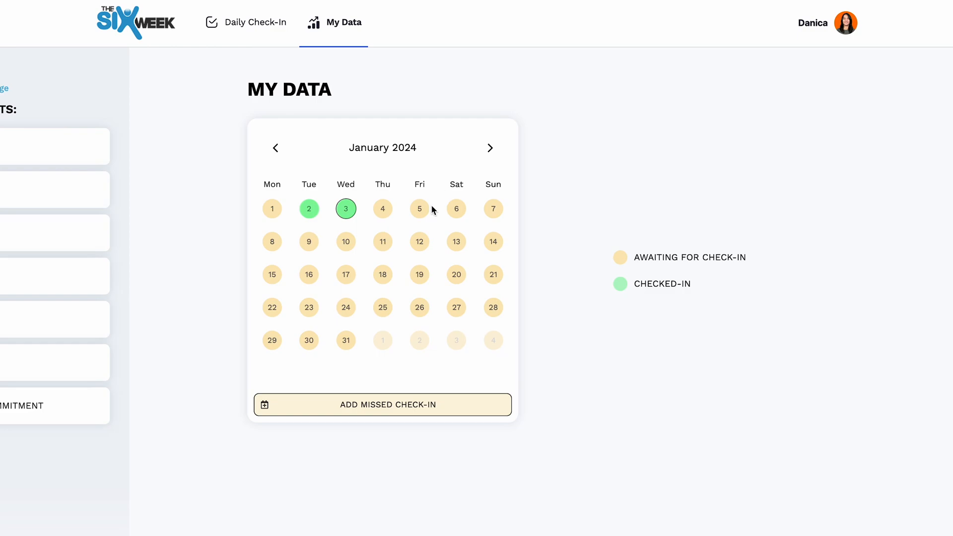
{"action": "mouse_move", "coordinate": [390, 232]}
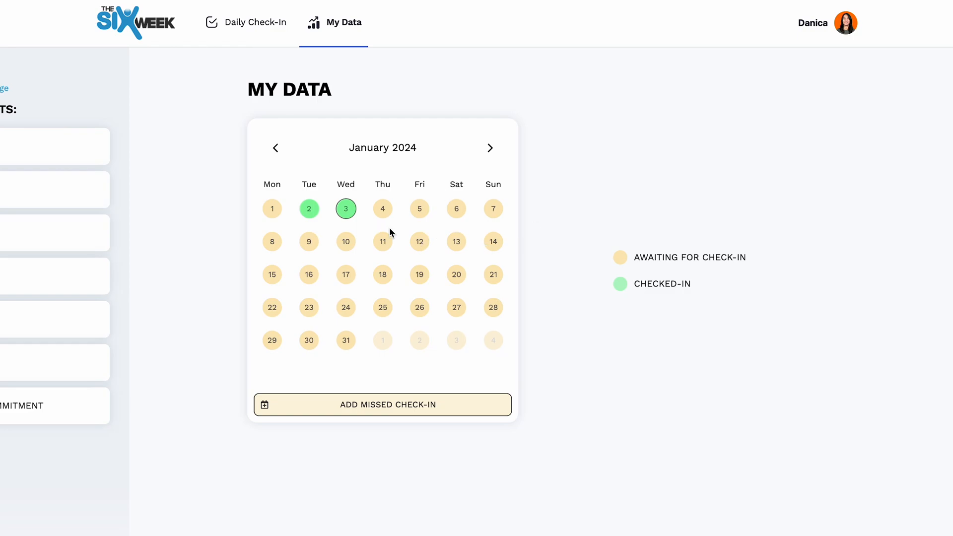
{"action": "mouse_move", "coordinate": [345, 209]}
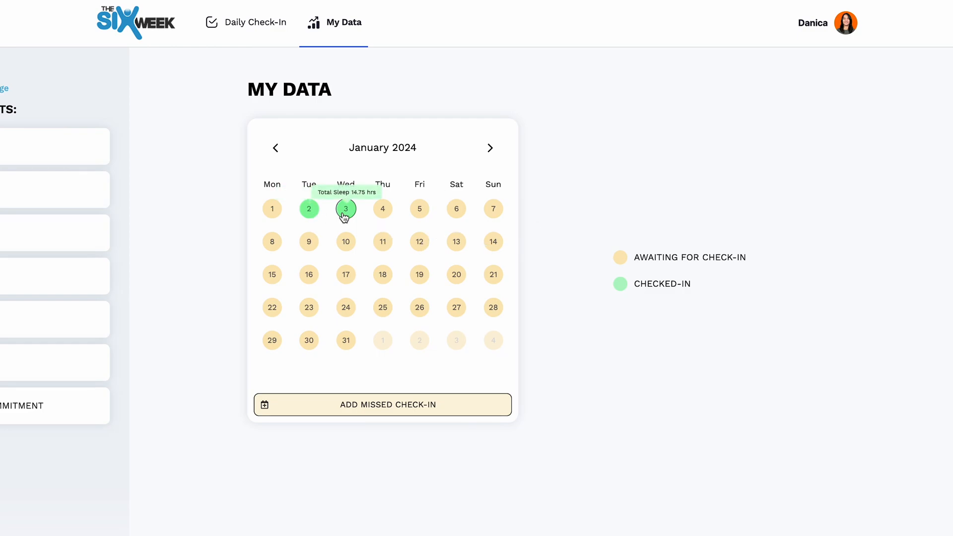
{"action": "mouse_move", "coordinate": [307, 215]}
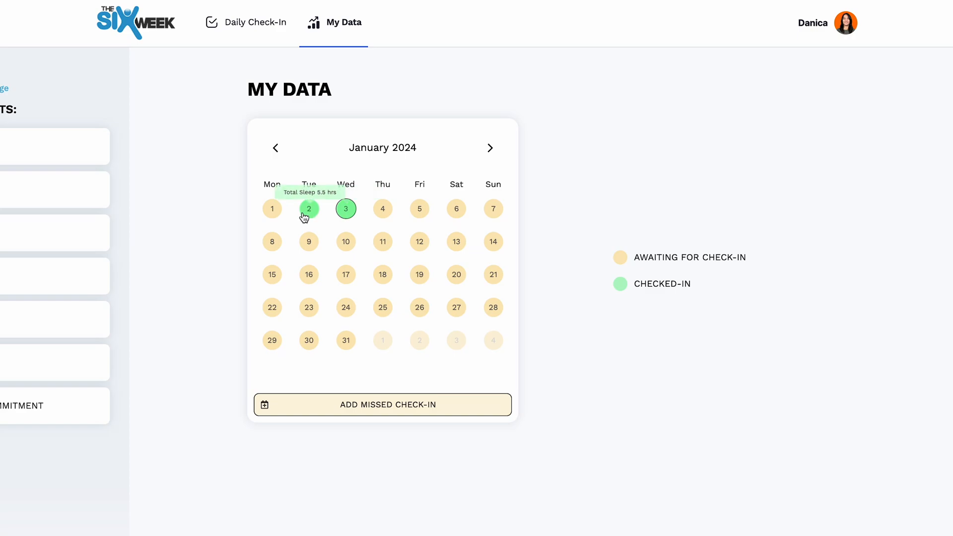
{"action": "mouse_move", "coordinate": [588, 287]}
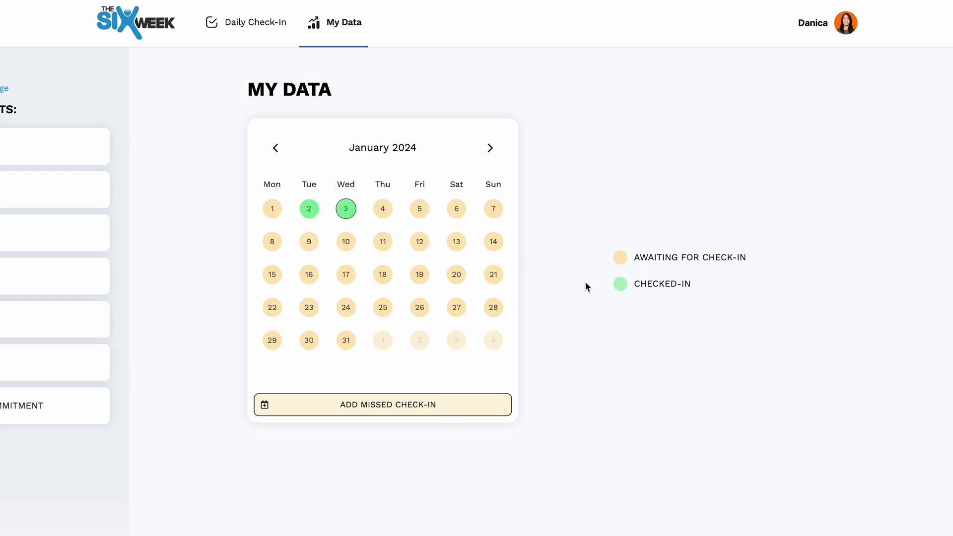
{"action": "mouse_move", "coordinate": [309, 209]}
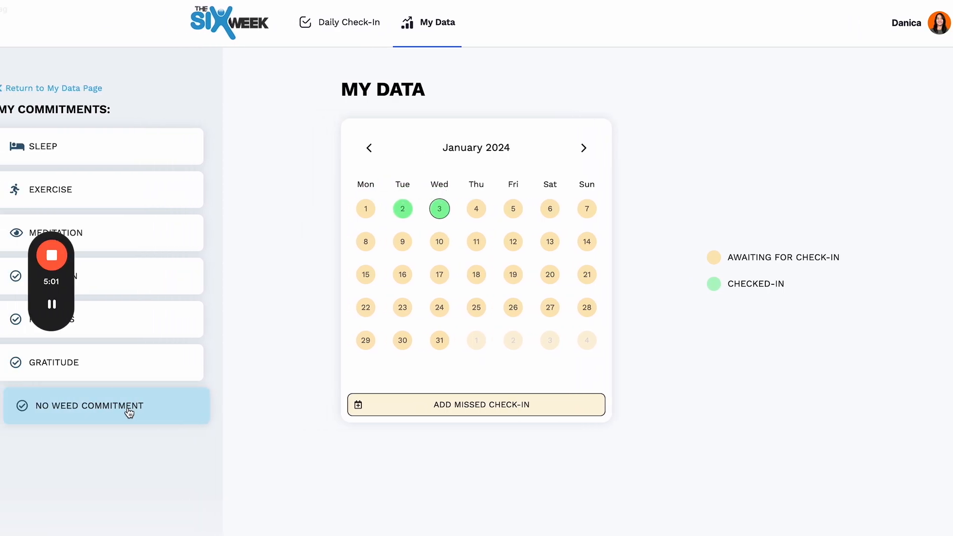
{"action": "left_click", "coordinate": [105, 405]}
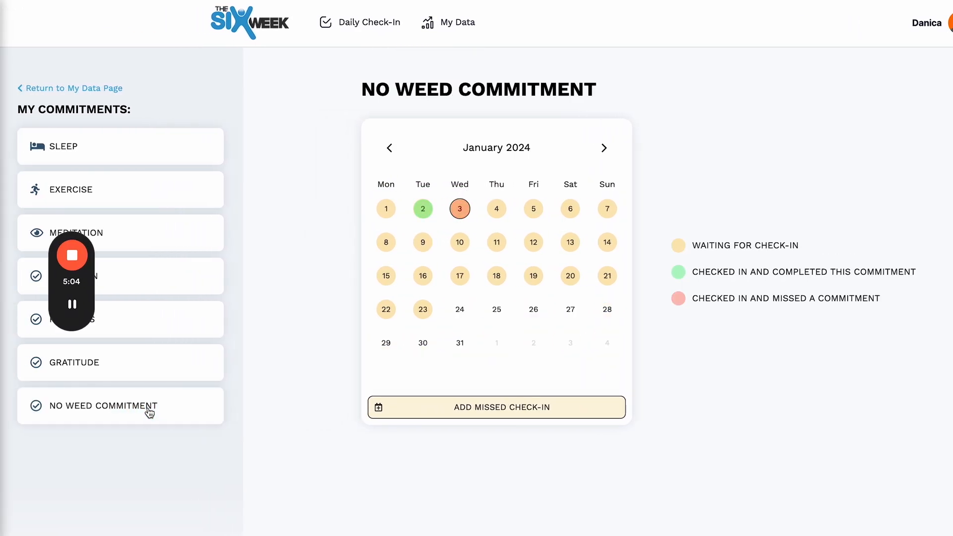
{"action": "mouse_move", "coordinate": [338, 214]}
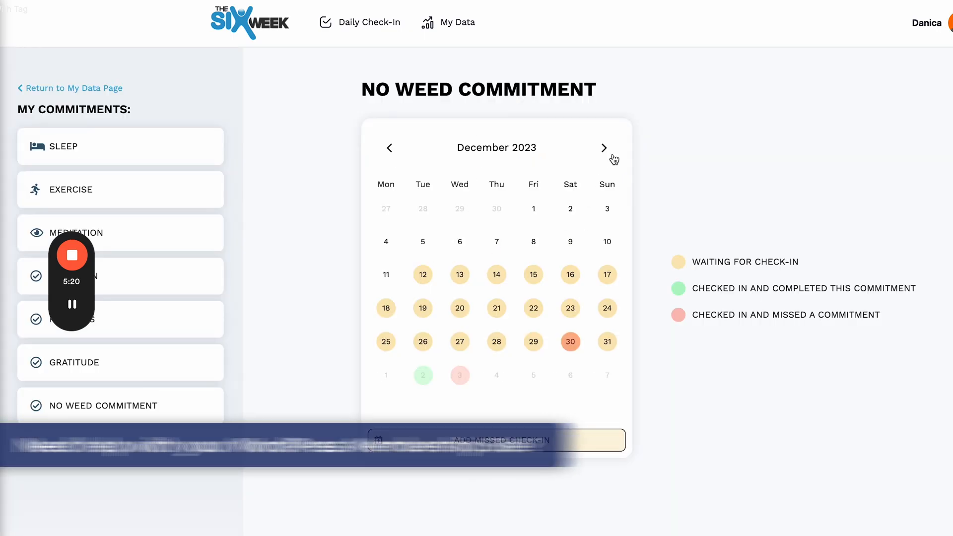
{"action": "left_click", "coordinate": [603, 147]}
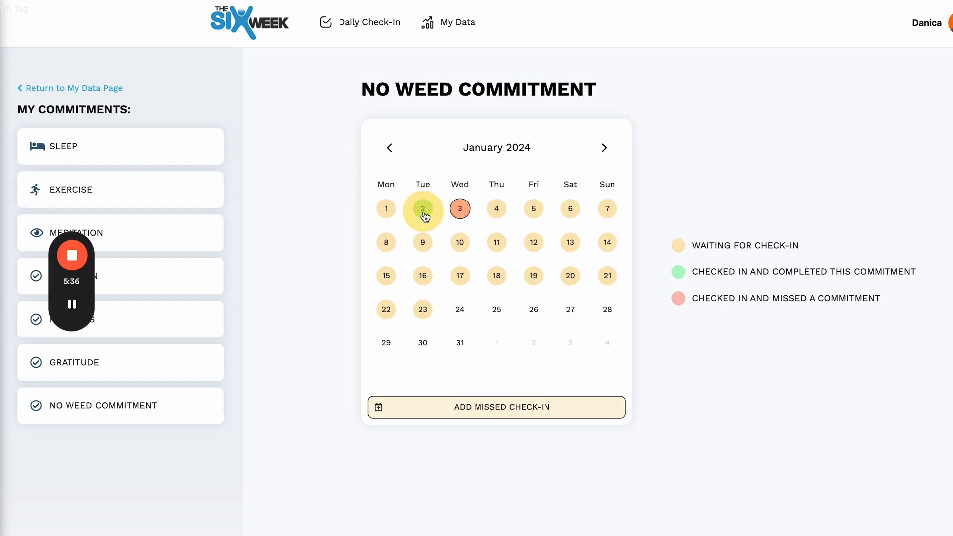
{"action": "left_click", "coordinate": [423, 209]}
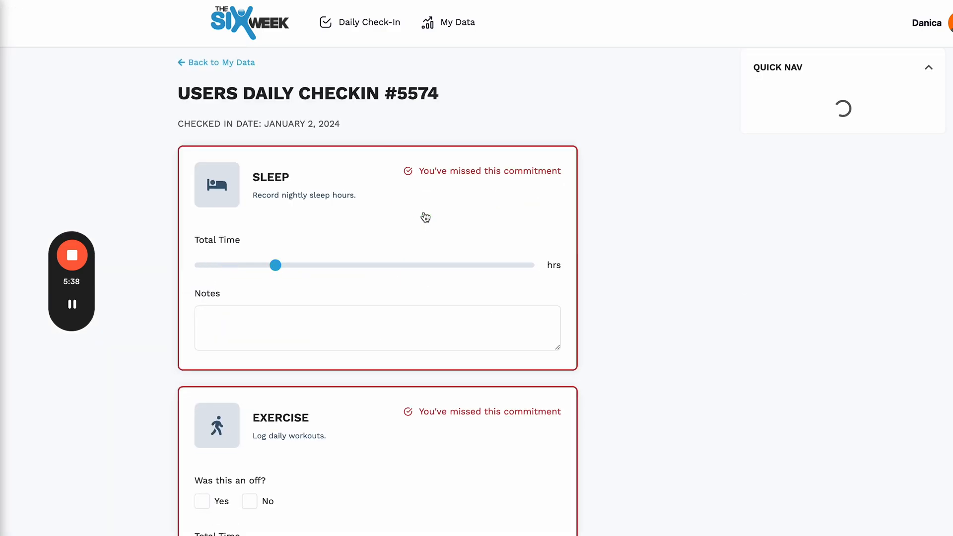
{"action": "scroll", "scroll_direction": "down", "scroll_amount": 3}
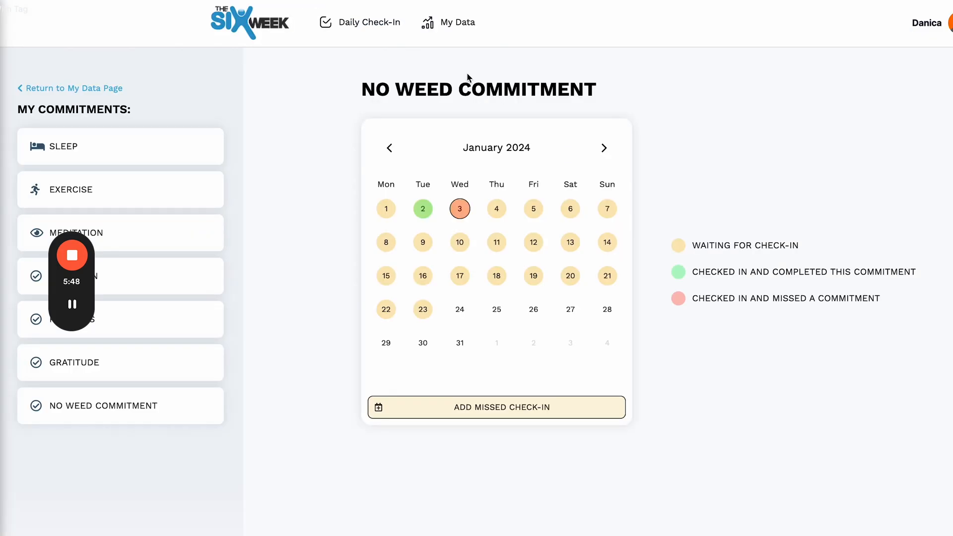
{"action": "mouse_move", "coordinate": [379, 352]}
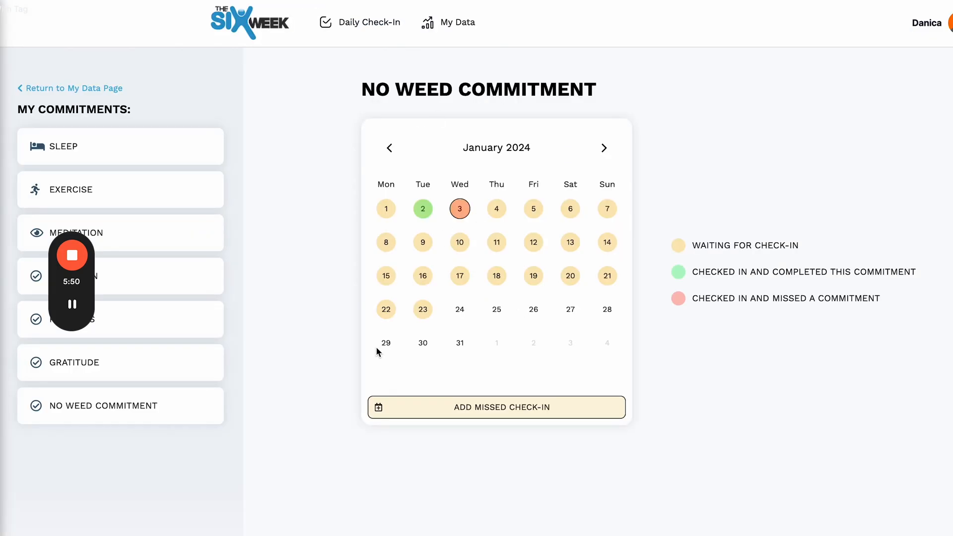
{"action": "mouse_move", "coordinate": [718, 113]}
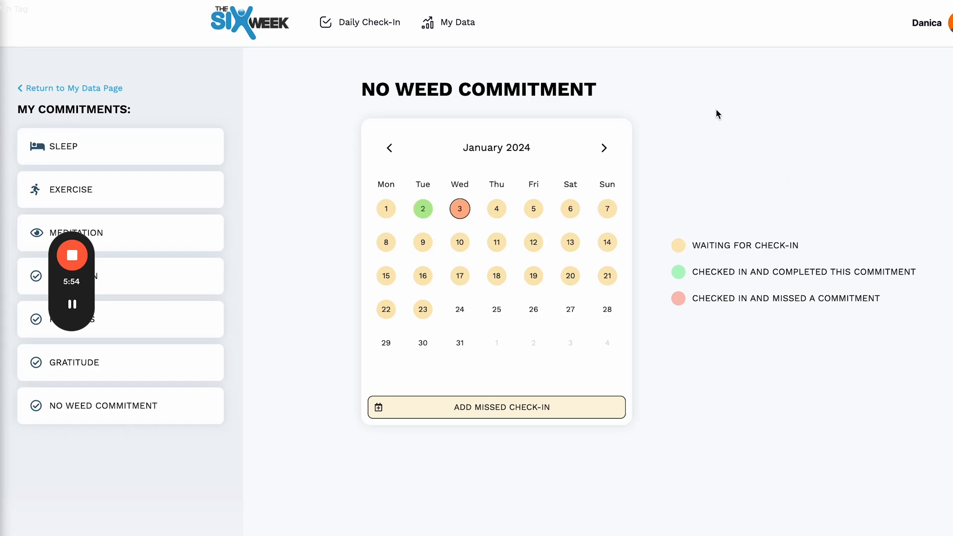
Review the page's listings and queries via Edit with JetPlugins, then edit it with Elementor.
{"action": "left_click", "coordinate": [516, 20]}
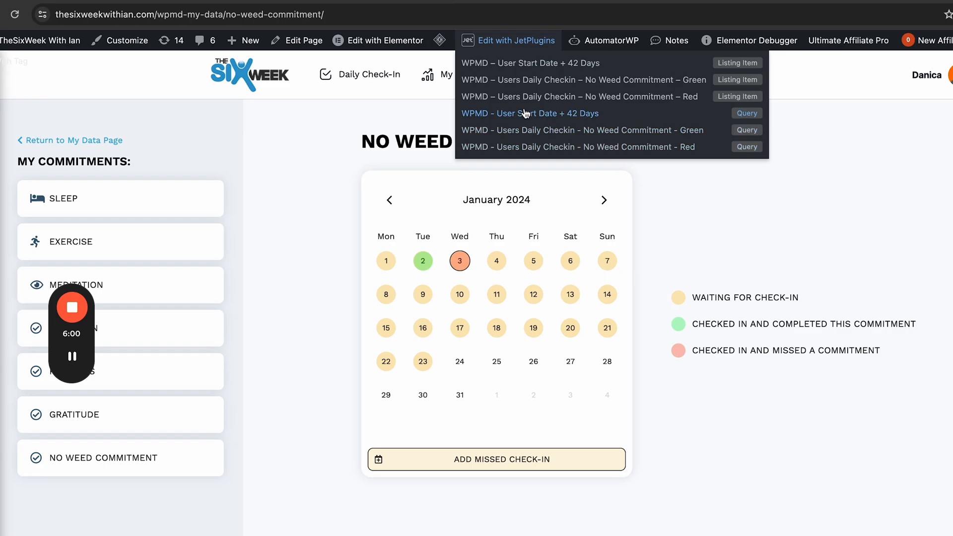
{"action": "mouse_move", "coordinate": [516, 118]}
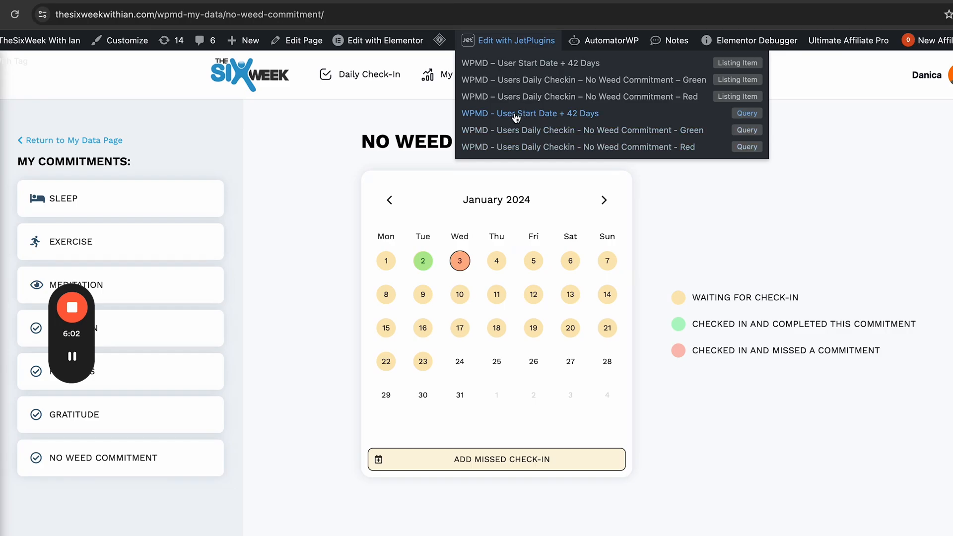
{"action": "mouse_move", "coordinate": [526, 121]}
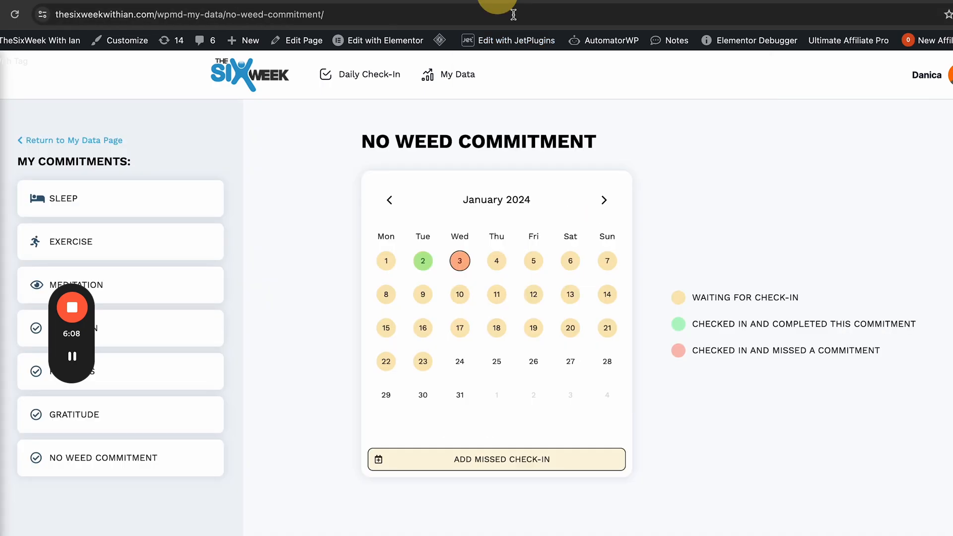
{"action": "left_click", "coordinate": [516, 41]}
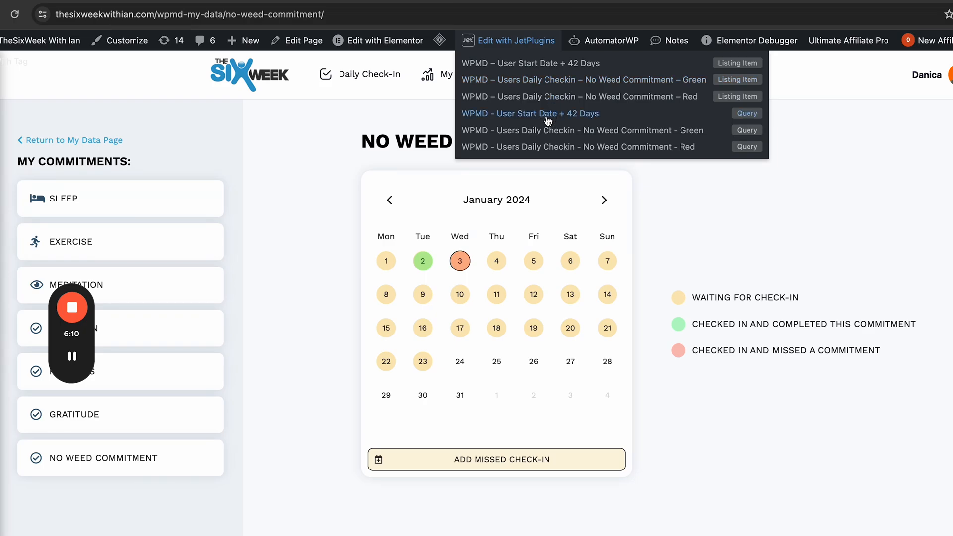
{"action": "mouse_move", "coordinate": [556, 119]}
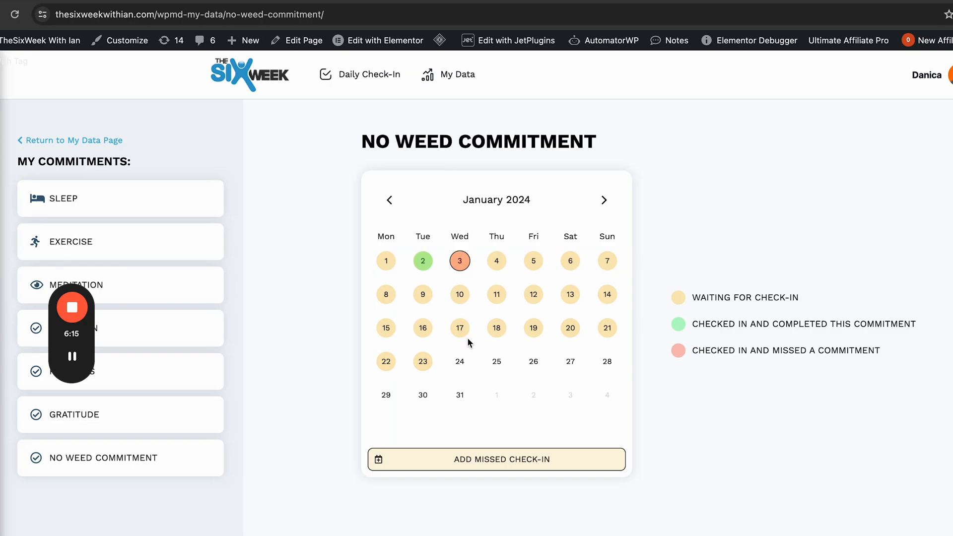
{"action": "left_click", "coordinate": [385, 40]}
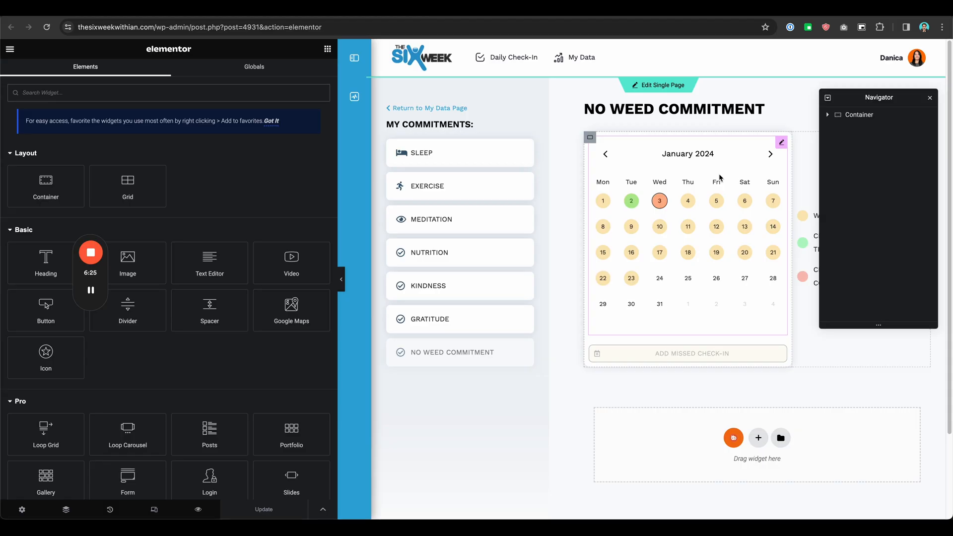
Select the Calendar widget and open its days_committed source query preview.
{"action": "left_click", "coordinate": [782, 142]}
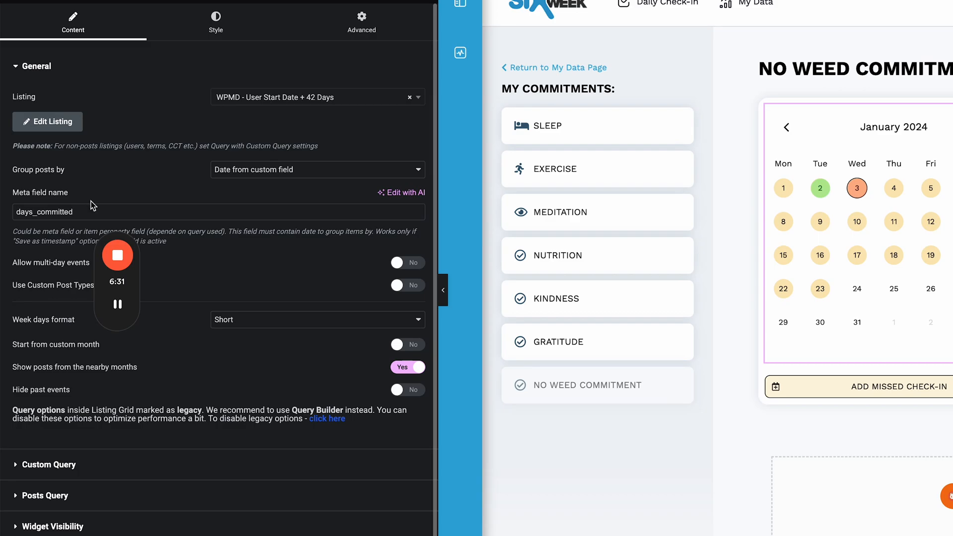
{"action": "double_click", "coordinate": [44, 212]}
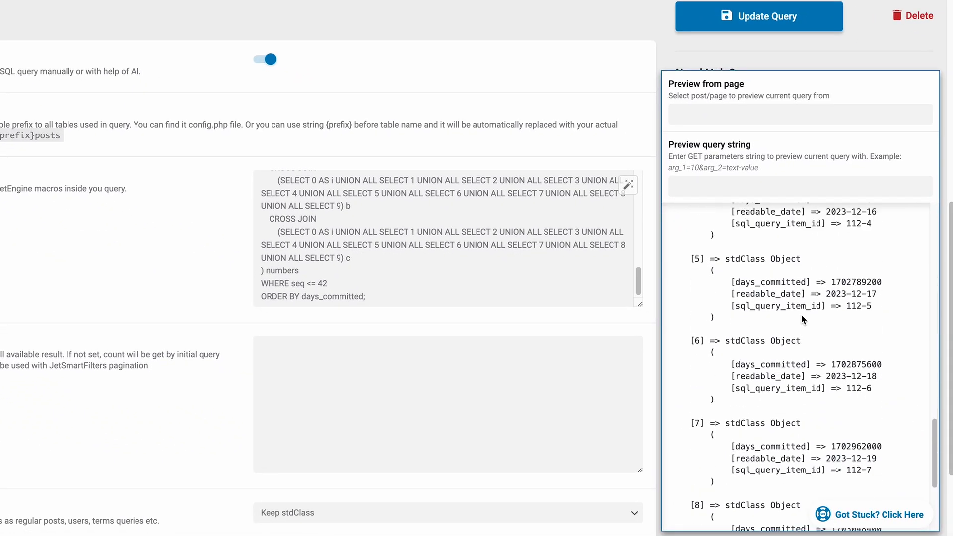
Pick out readable date 2023-12-17 in the preview and return to the Custom Query section.
{"action": "scroll", "scroll_direction": "down", "scroll_amount": 3}
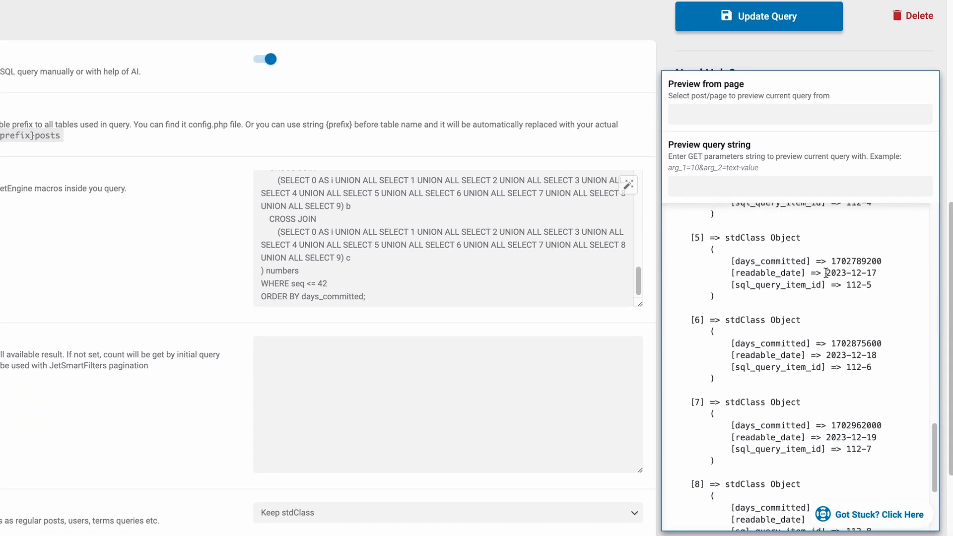
{"action": "double_click", "coordinate": [851, 273]}
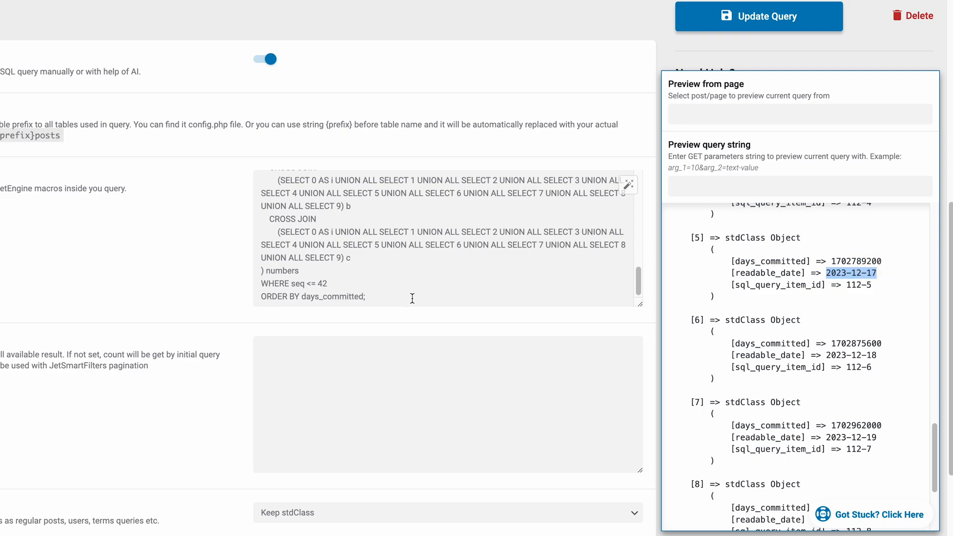
{"action": "double_click", "coordinate": [337, 296]}
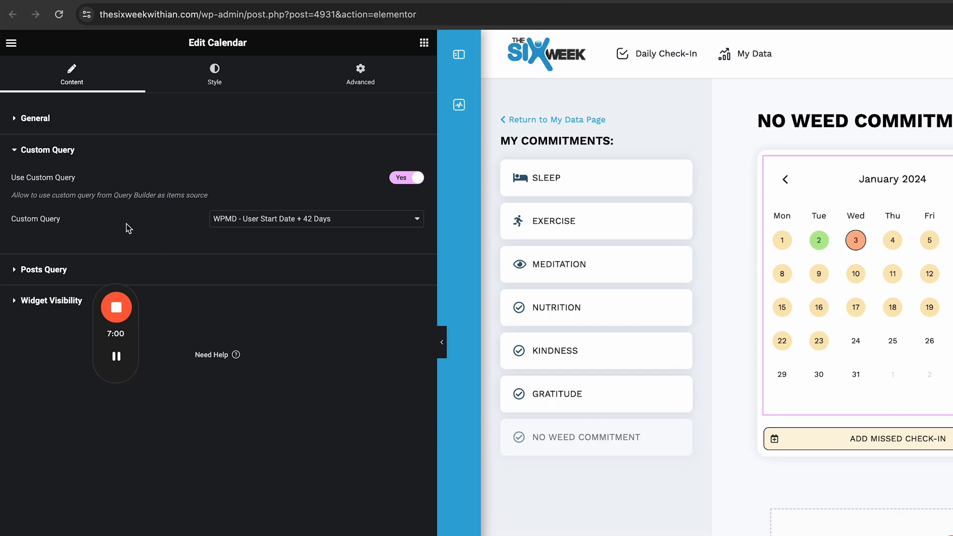
Open the calendar's listing for editing and select the Green nested listing.
{"action": "left_click", "coordinate": [34, 117]}
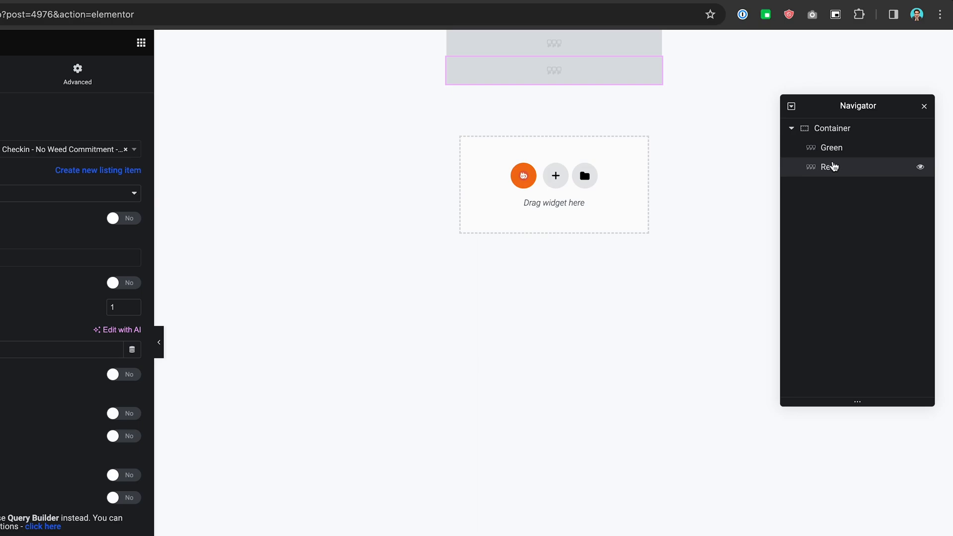
{"action": "mouse_move", "coordinate": [837, 168]}
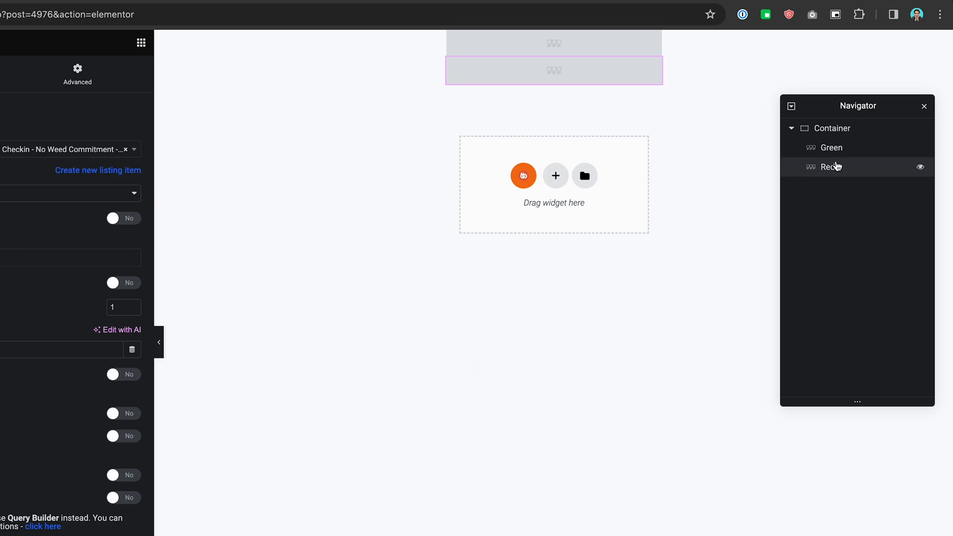
{"action": "left_click", "coordinate": [832, 148]}
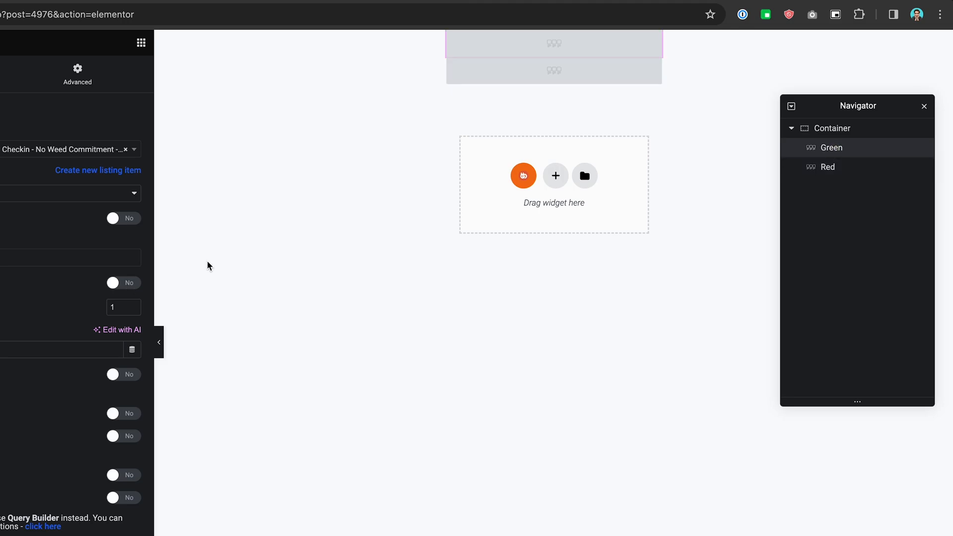
{"action": "mouse_move", "coordinate": [501, 118]}
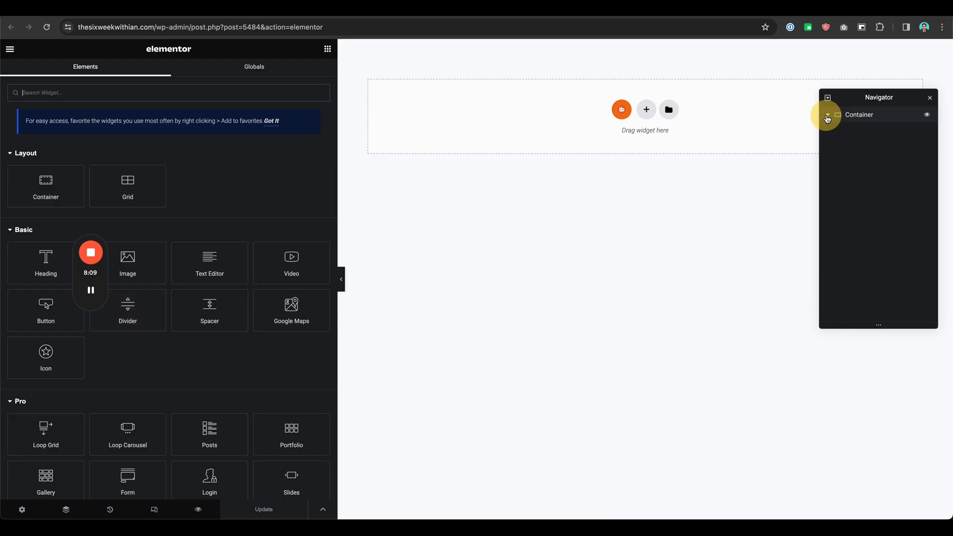
Expand the Navigator container and select the Red circle icon widget.
{"action": "left_click", "coordinate": [828, 115]}
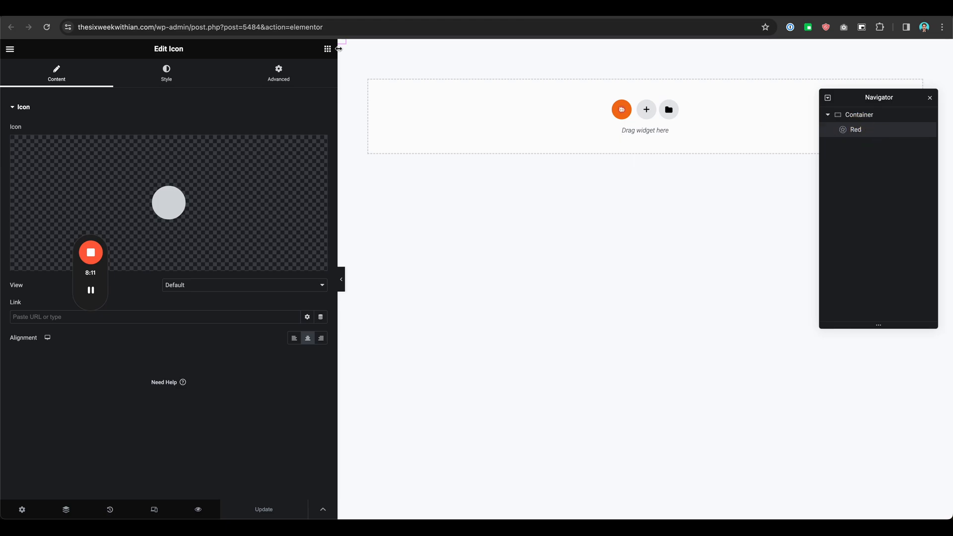
{"action": "left_click", "coordinate": [278, 68]}
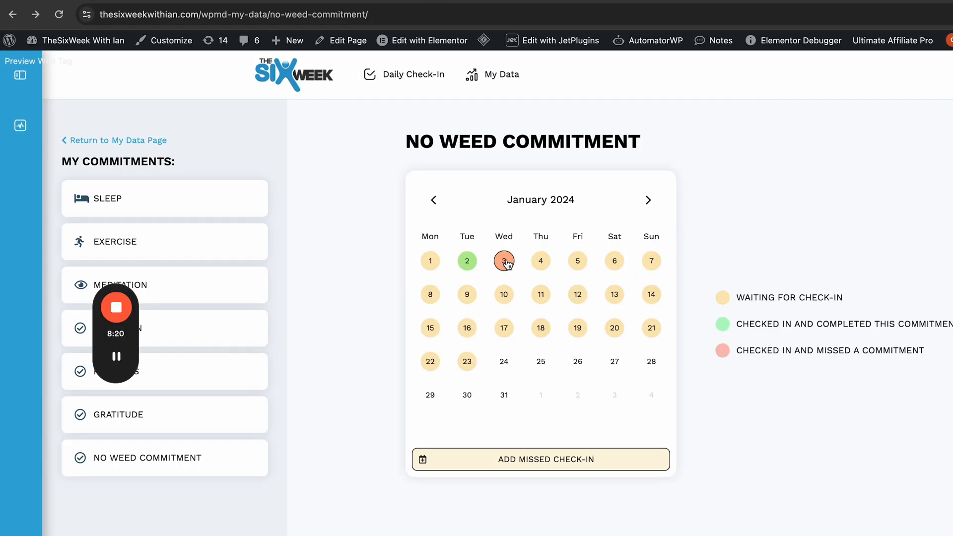
{"action": "mouse_move", "coordinate": [370, 313]}
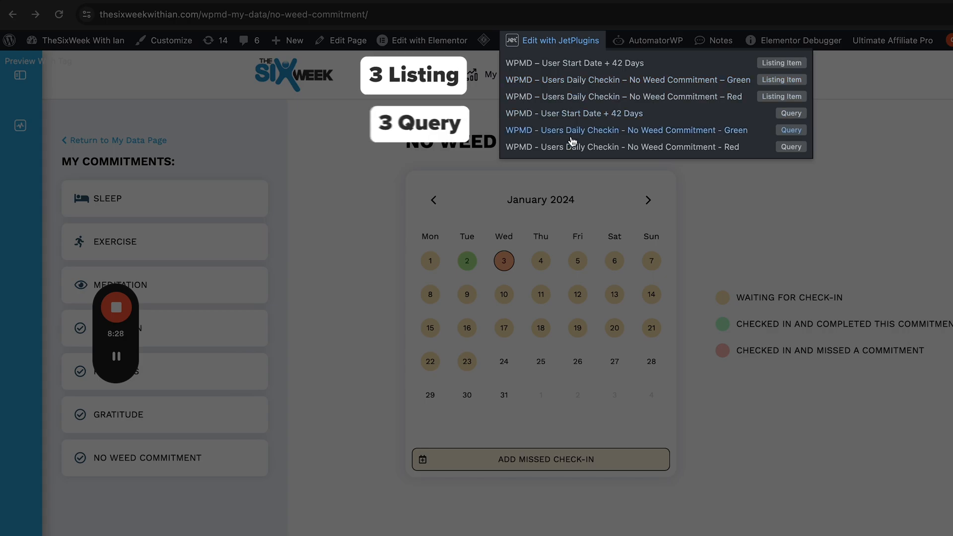
{"action": "mouse_move", "coordinate": [623, 134]}
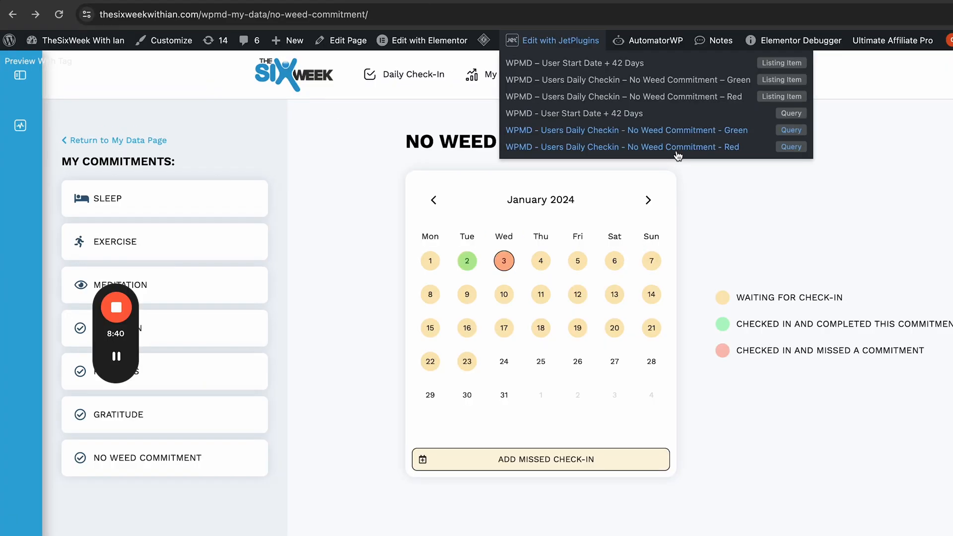
{"action": "mouse_move", "coordinate": [673, 134]}
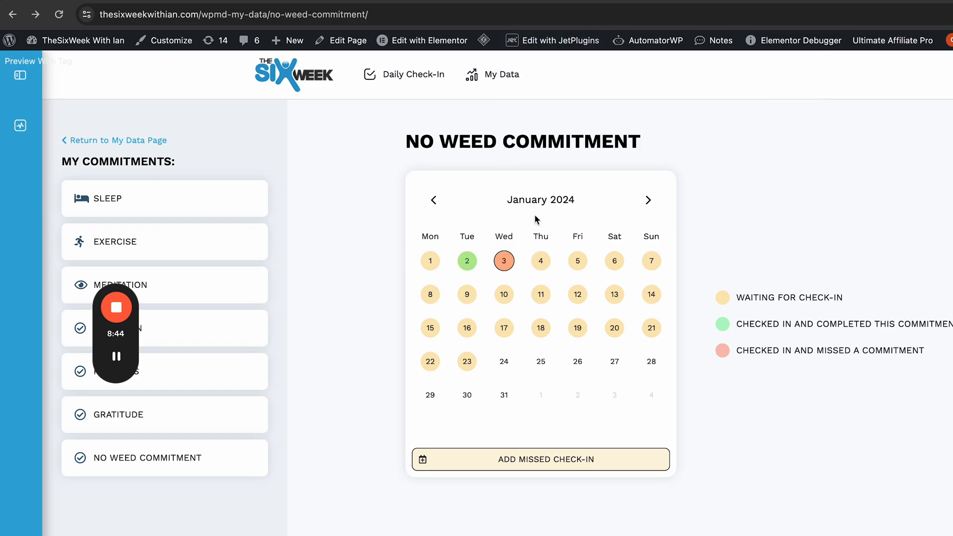
{"action": "left_click", "coordinate": [655, 40]}
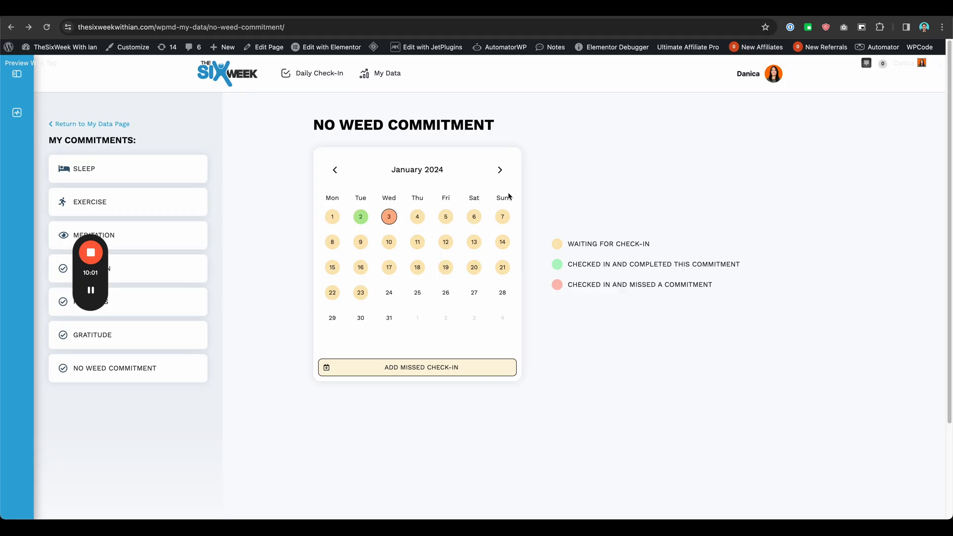
{"action": "mouse_move", "coordinate": [291, 142]}
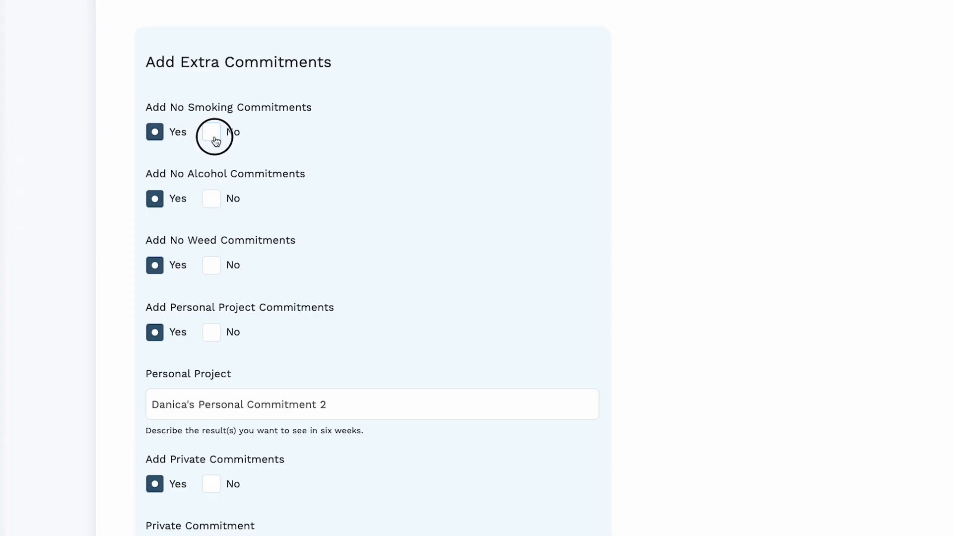
Set Add No Smoking Commitments to No and return to the No Weed Commitment calendar.
{"action": "left_click", "coordinate": [211, 132]}
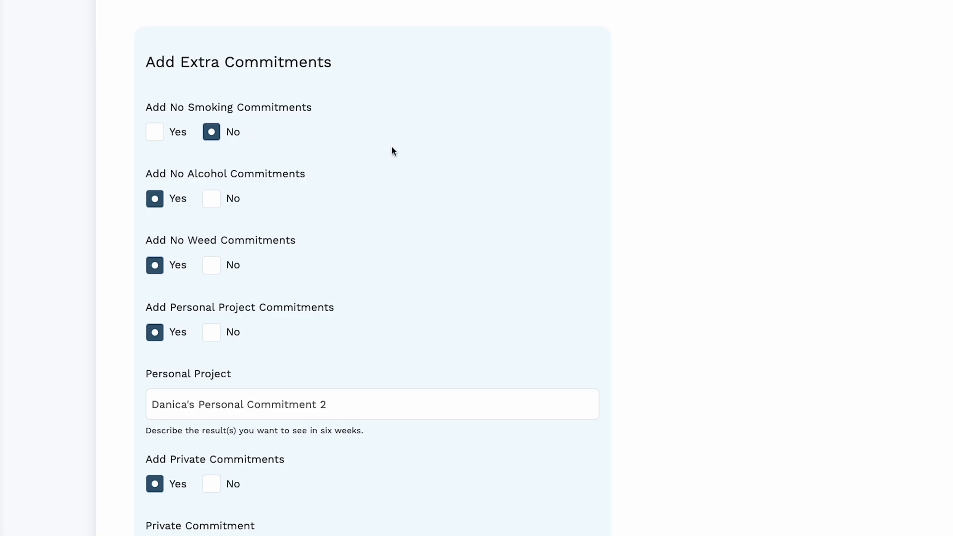
{"action": "left_click", "coordinate": [211, 265]}
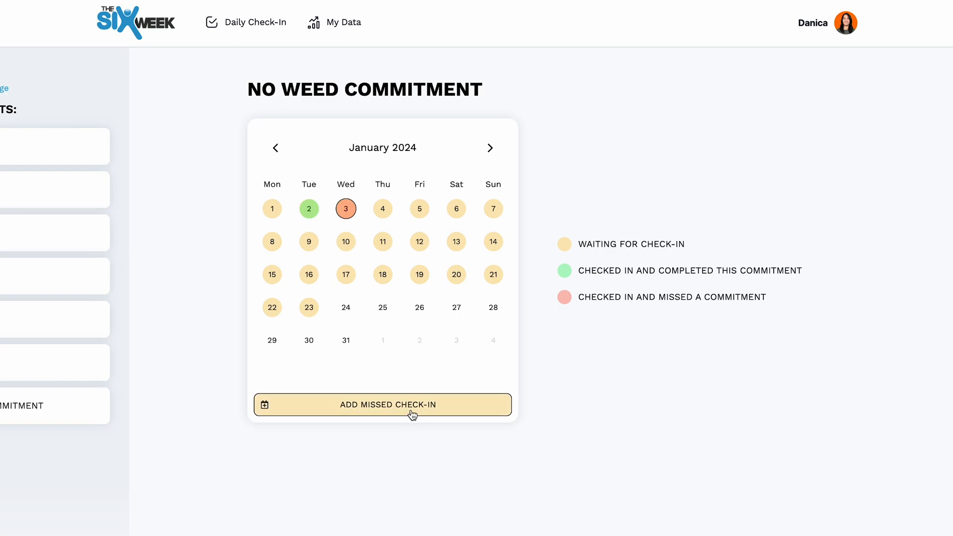
{"action": "mouse_move", "coordinate": [391, 411]}
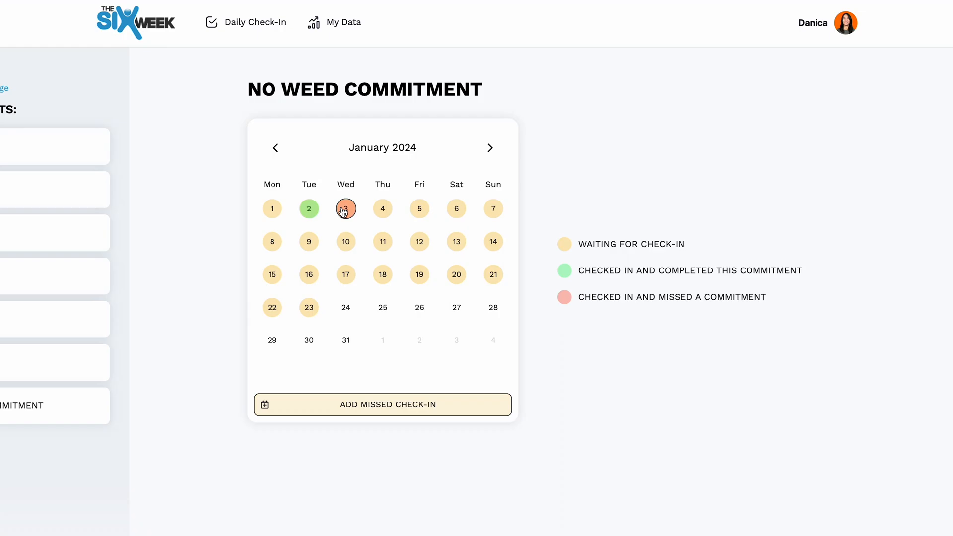
View the January 3 entry, then confirm the Daily Check-In page shows it recorded.
{"action": "left_click", "coordinate": [346, 209]}
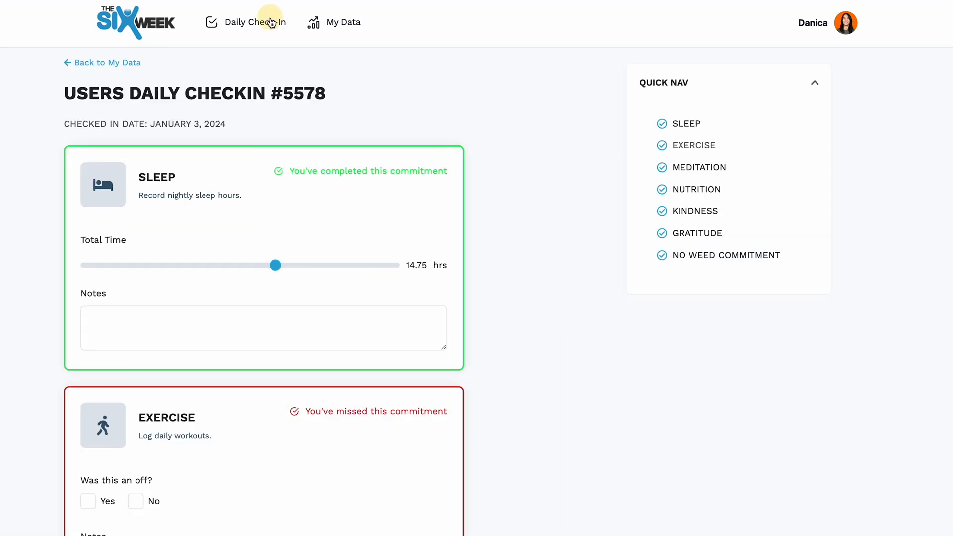
{"action": "left_click", "coordinate": [255, 22]}
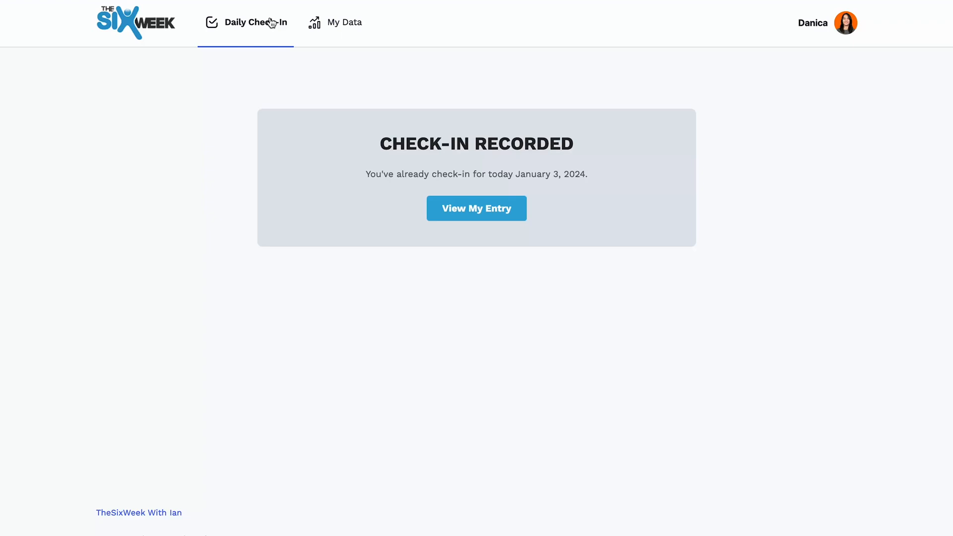